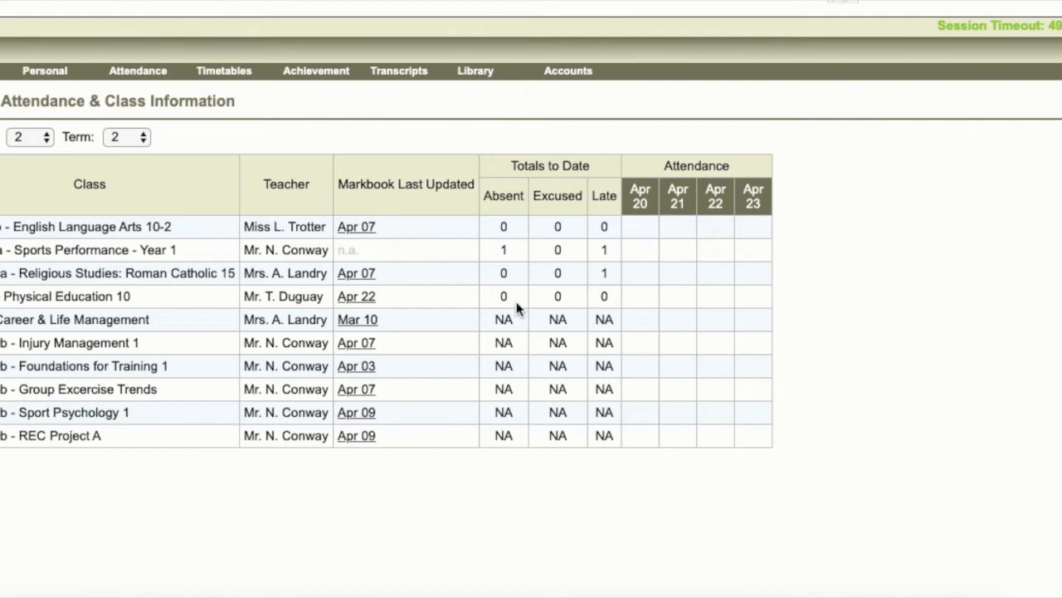
mouse_move(228, 79)
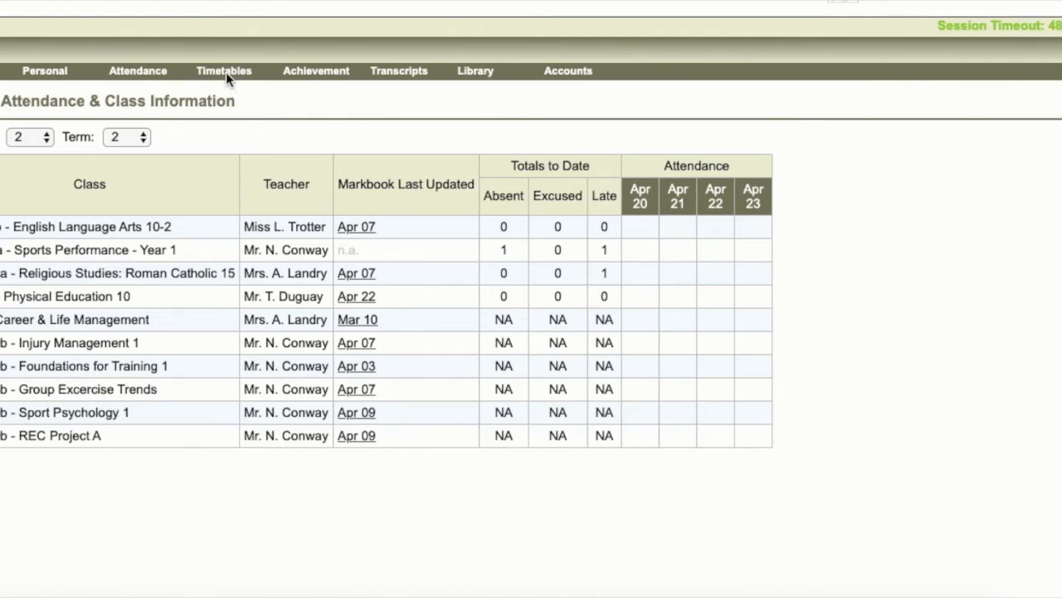
Step: Open the Timetables menu to reveal This Year and Choices
click(223, 70)
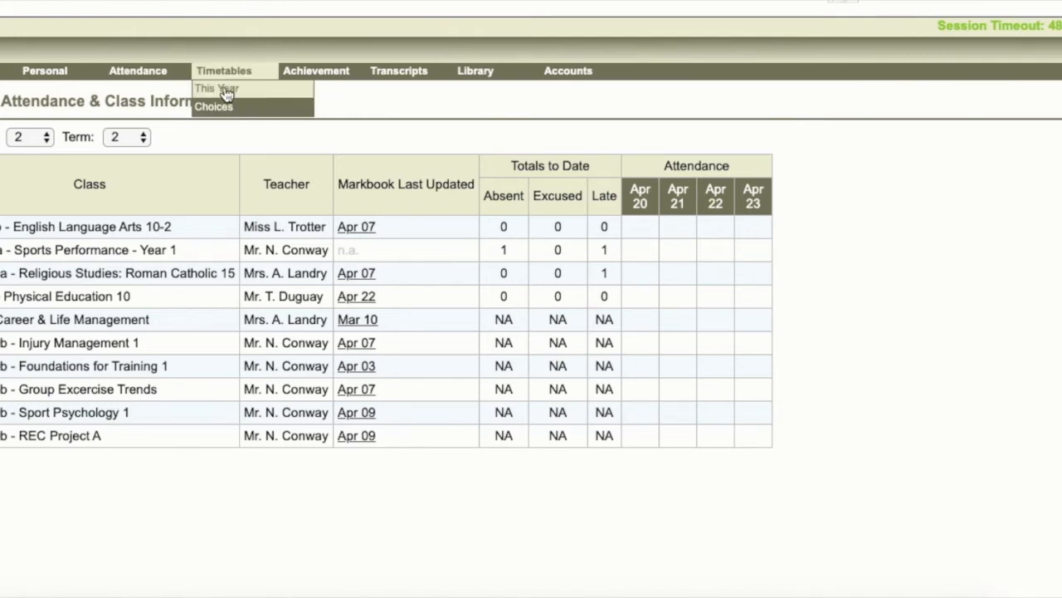
mouse_move(220, 116)
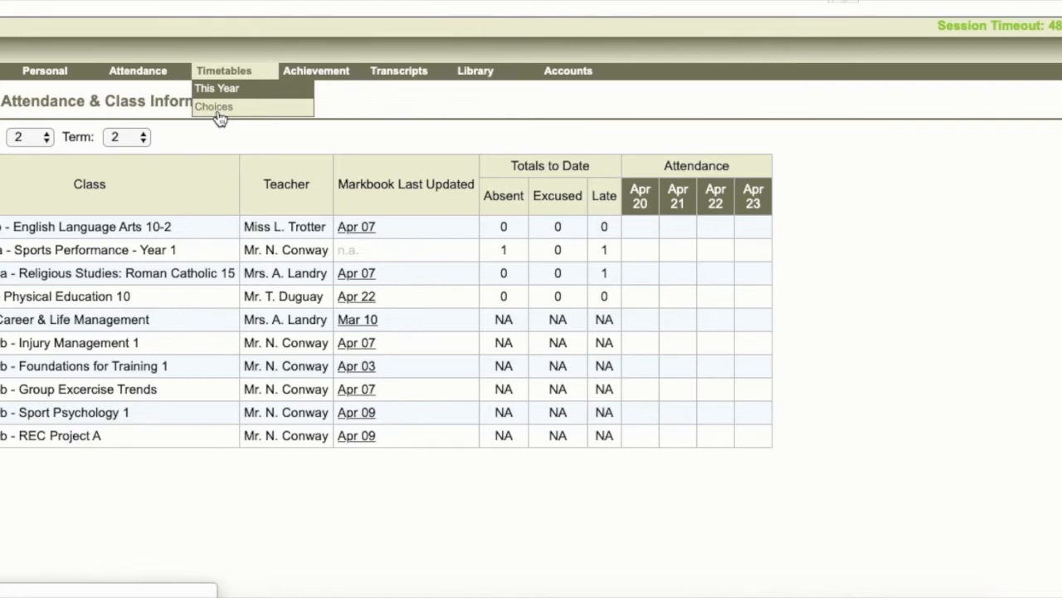
Step: Go to the timetable Choices page
click(215, 106)
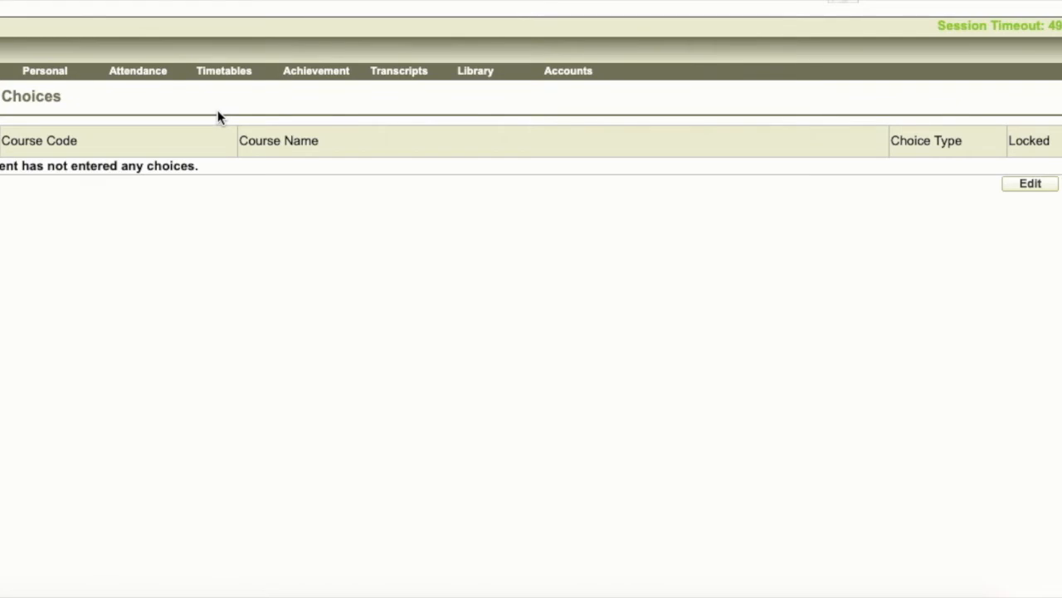
mouse_move(1030, 183)
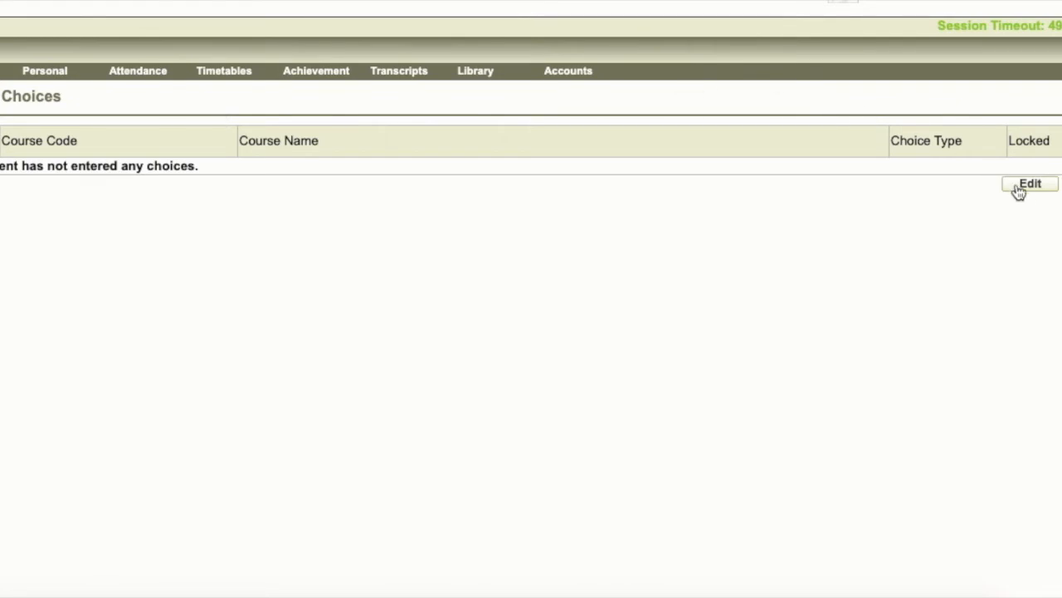
mouse_move(1030, 183)
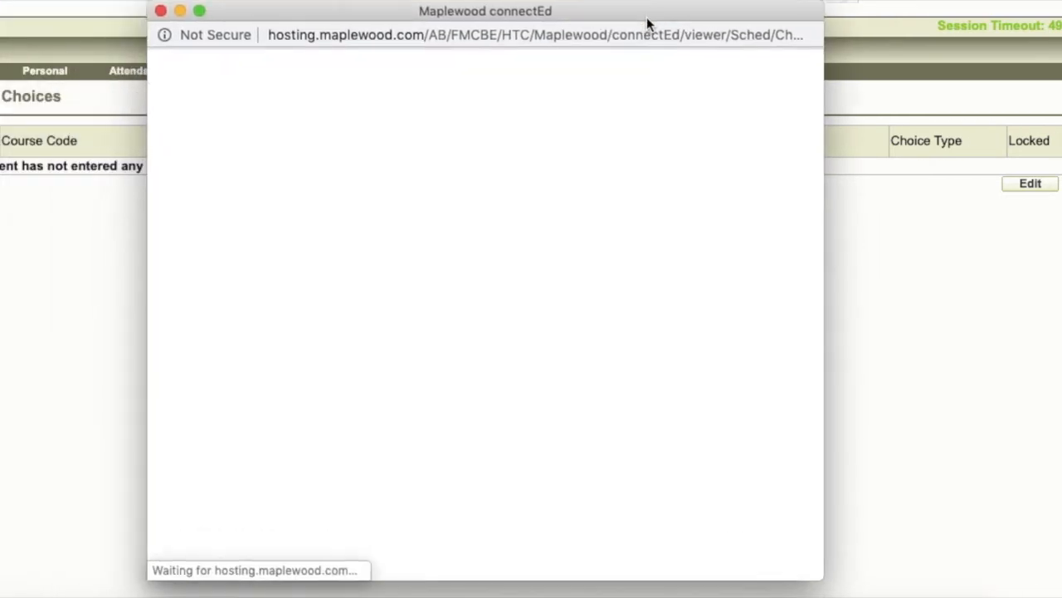
Step: Find ELA20-2 under English/French Language Arts Grade 11 and add it as Mandatory
drag(486, 11, 500, 16)
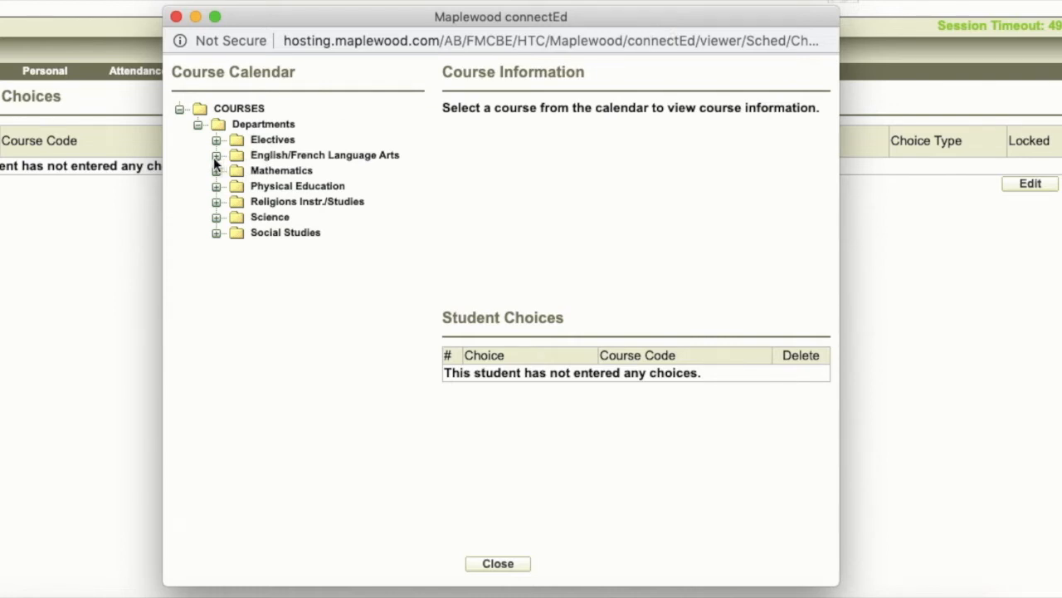
click(217, 155)
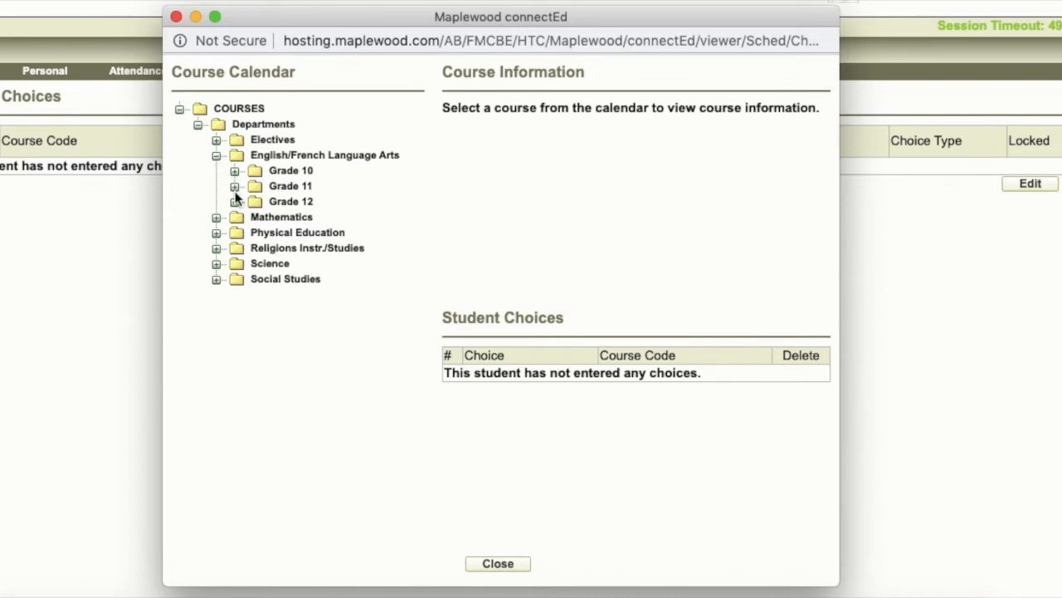
click(235, 186)
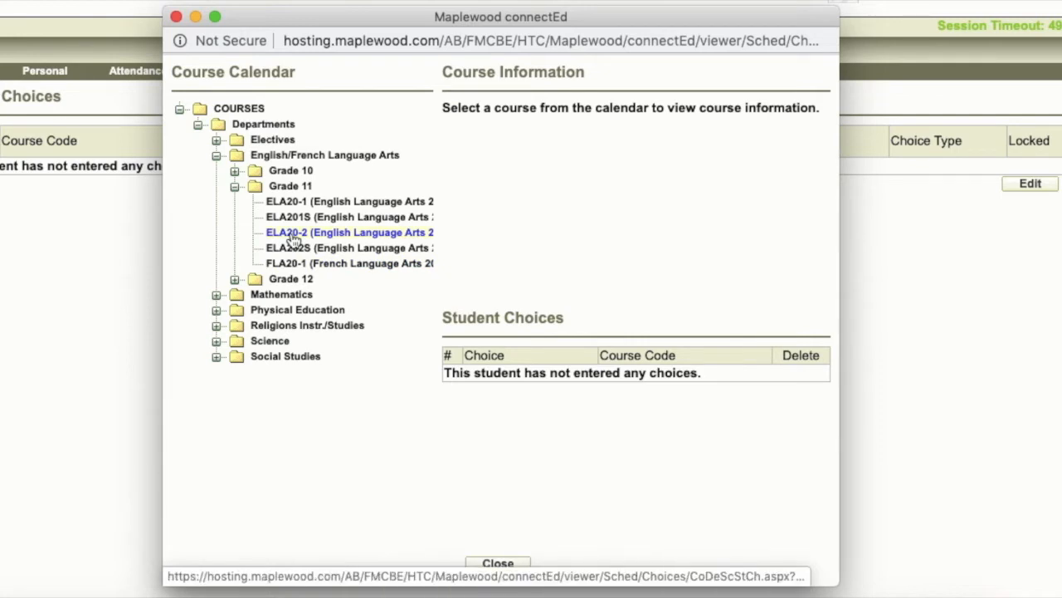
click(350, 231)
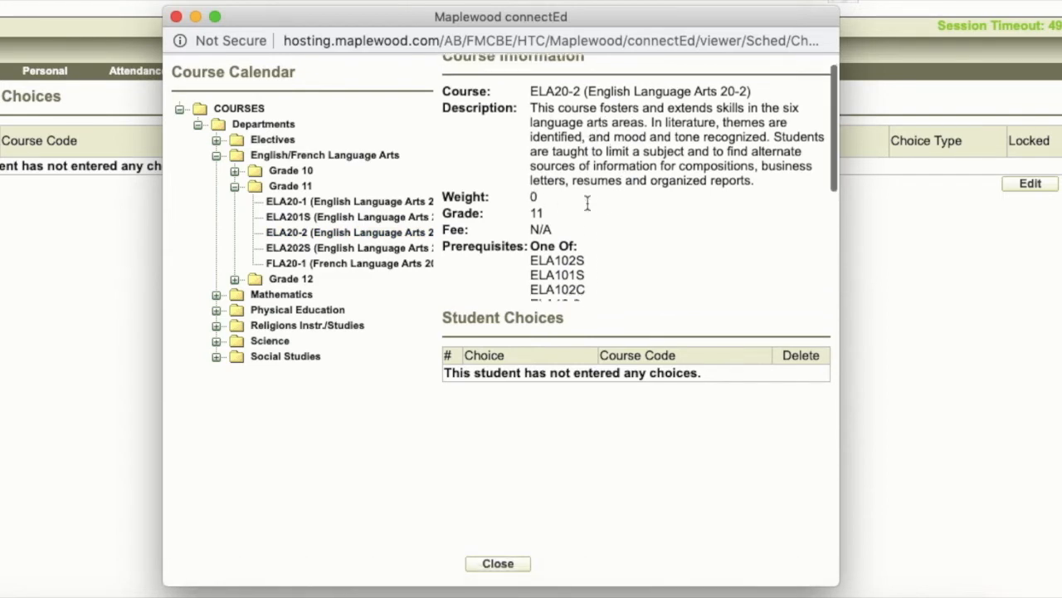
scroll(down, 3)
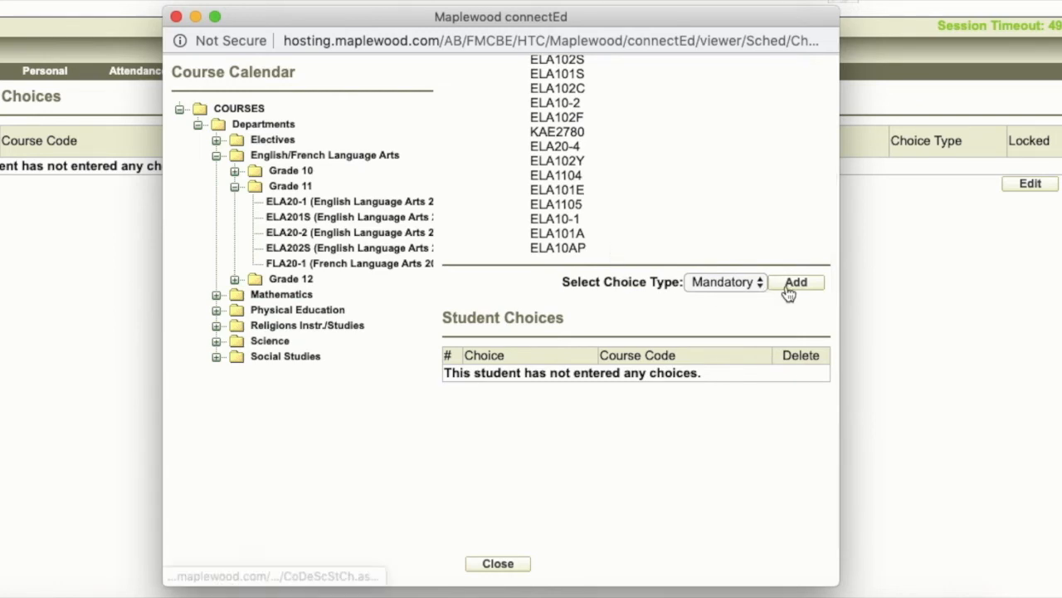
click(286, 232)
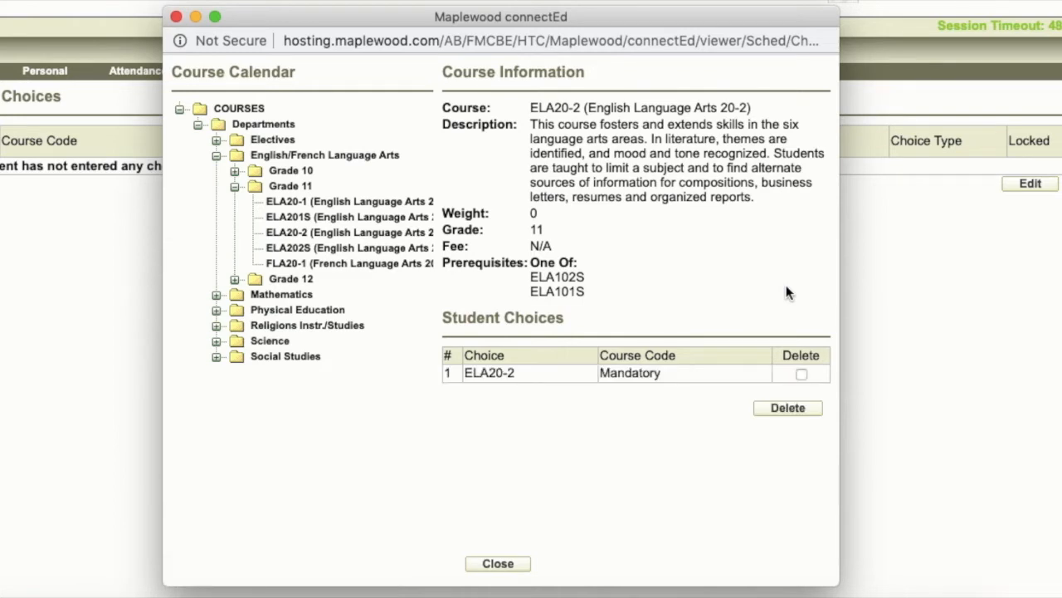
mouse_move(518, 255)
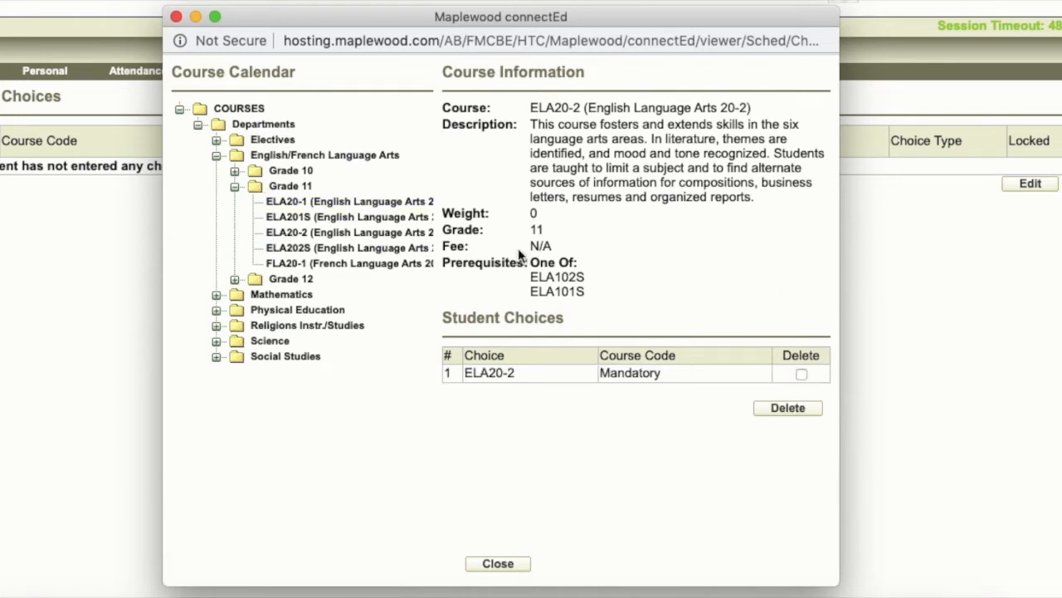
Step: Open Mathematics Grade 11, select MAT20-3 as Mandatory, then collapse the folder
click(235, 185)
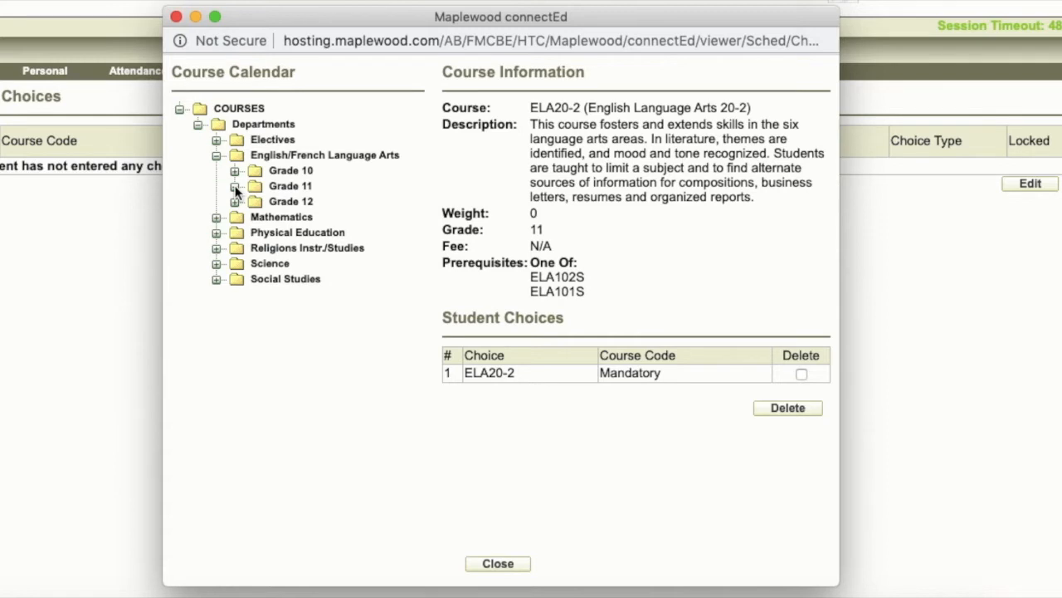
click(217, 155)
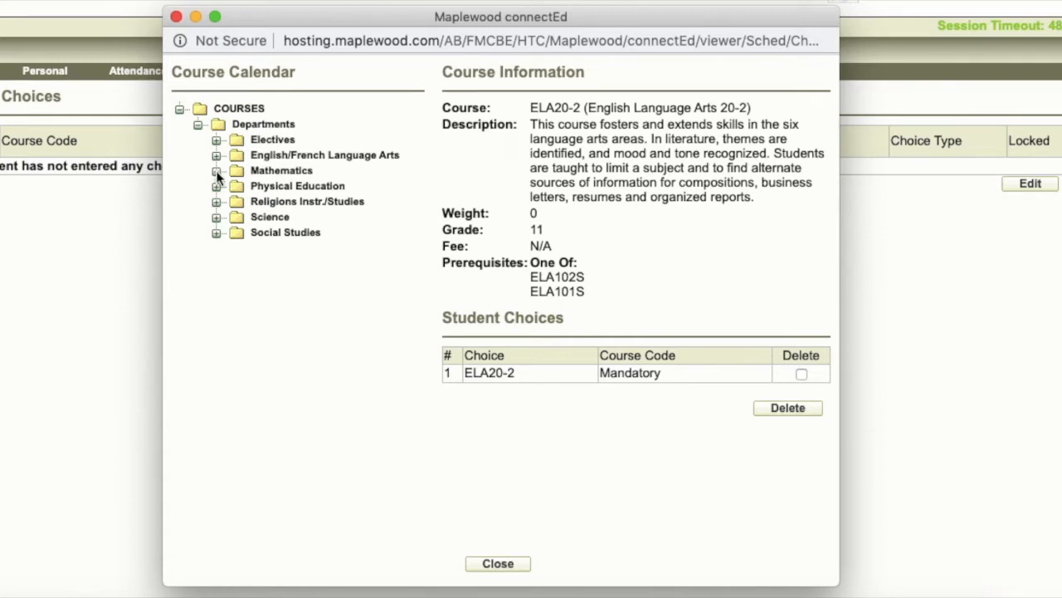
click(217, 171)
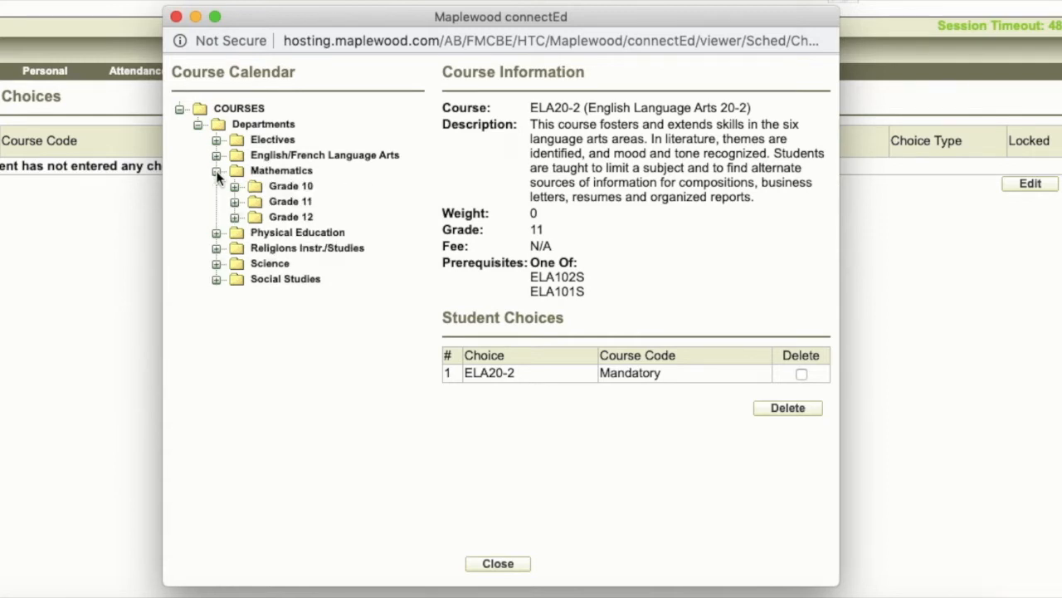
click(235, 201)
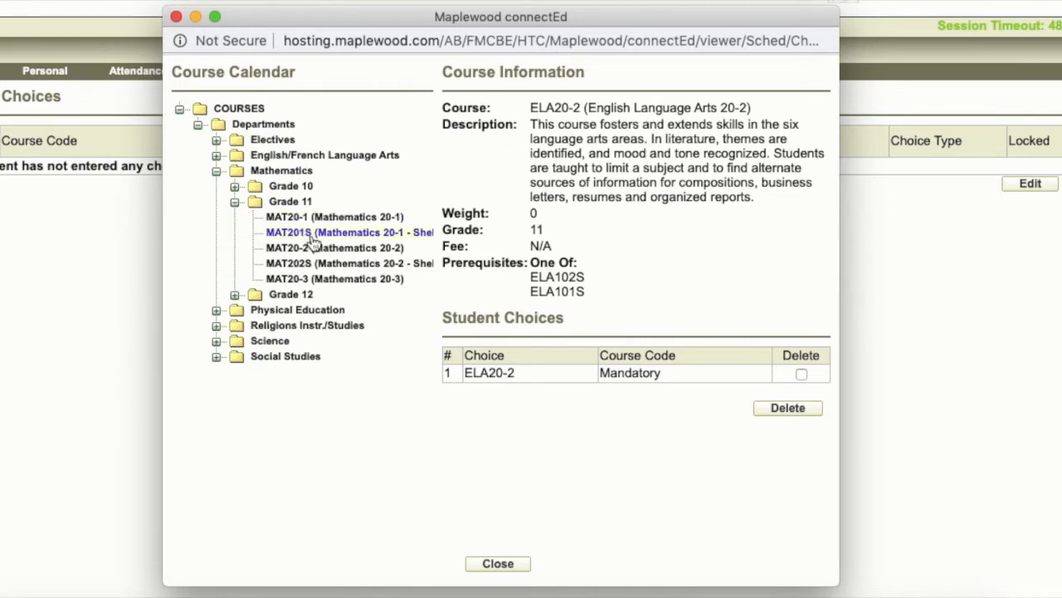
mouse_move(334, 278)
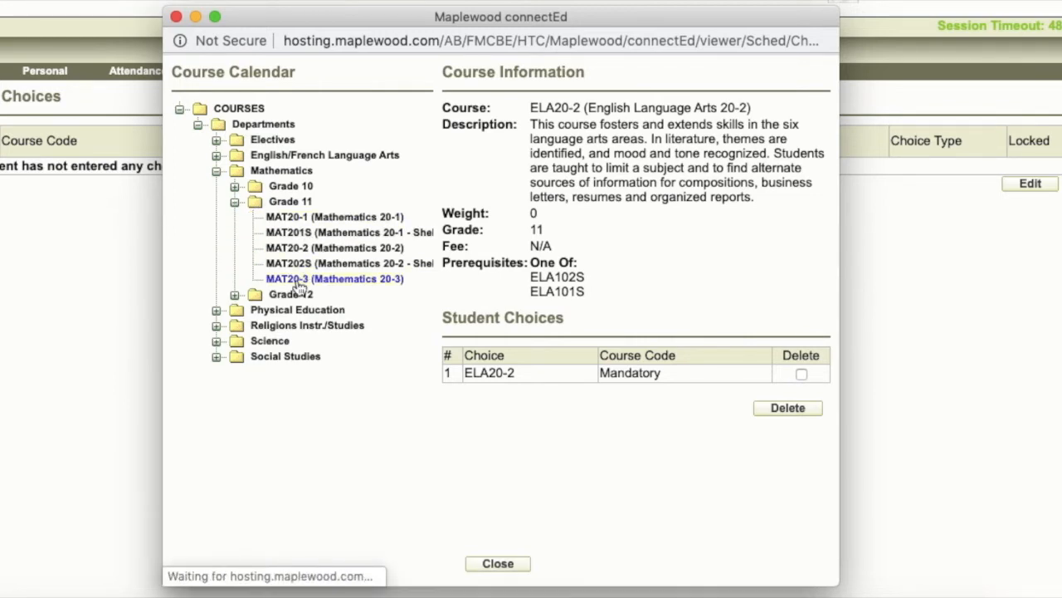
click(334, 278)
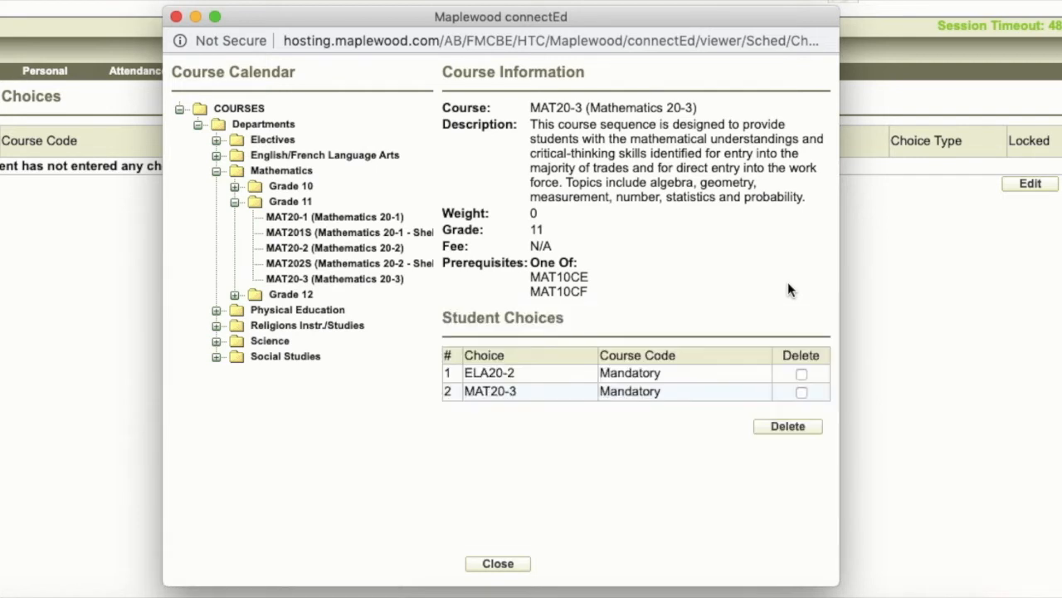
click(235, 201)
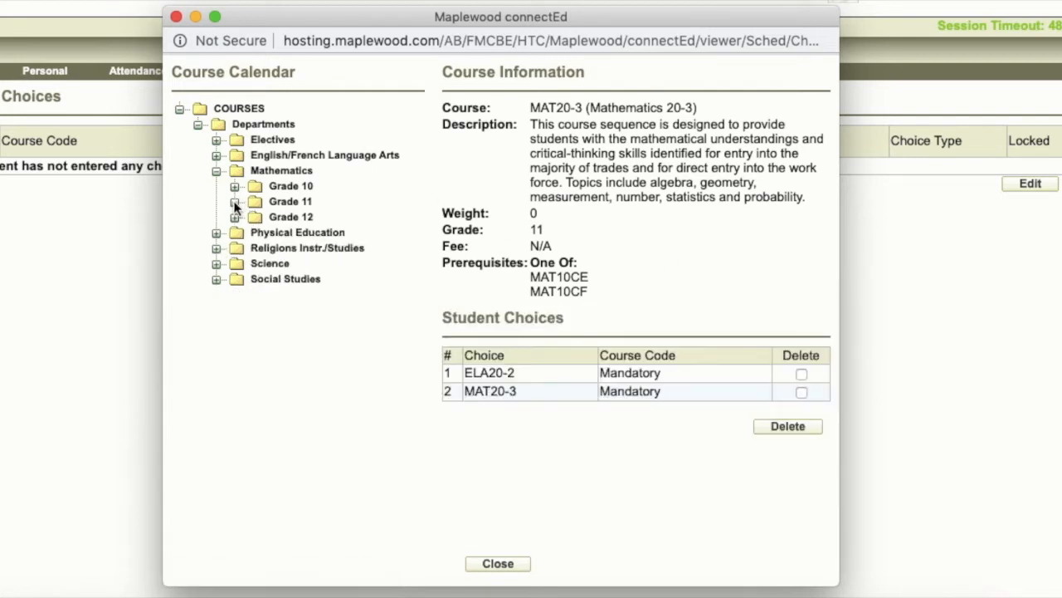
Step: Open Social Studies, select SST20-2 and add it as Mandatory
click(216, 170)
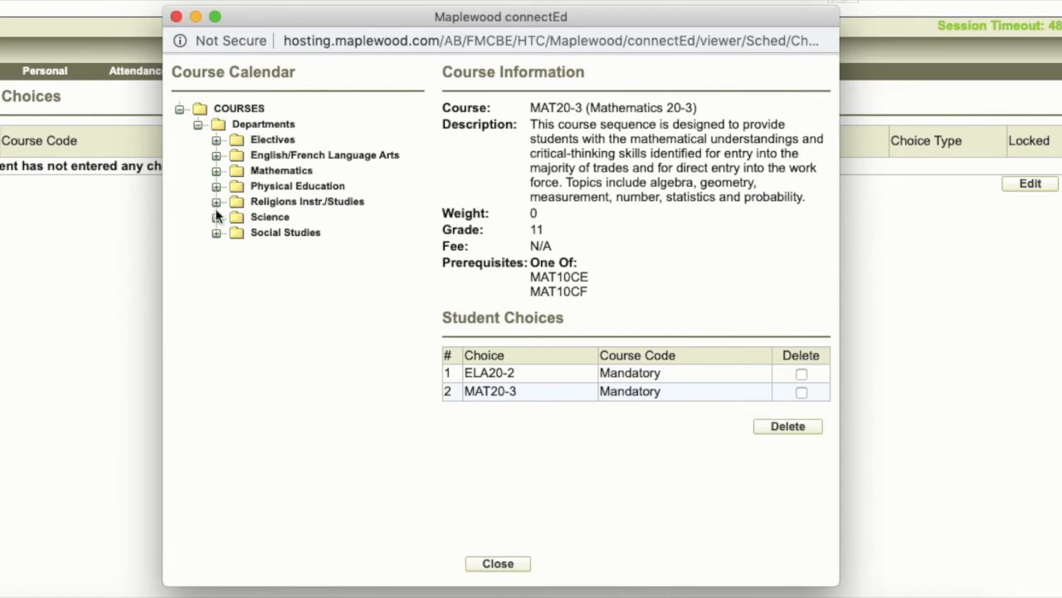
mouse_move(218, 241)
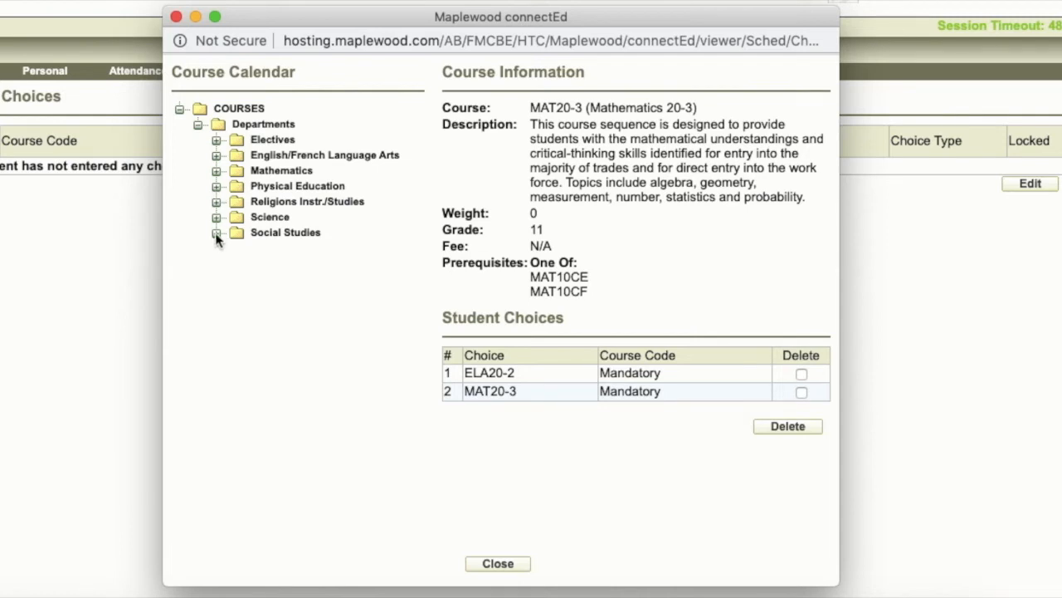
click(217, 233)
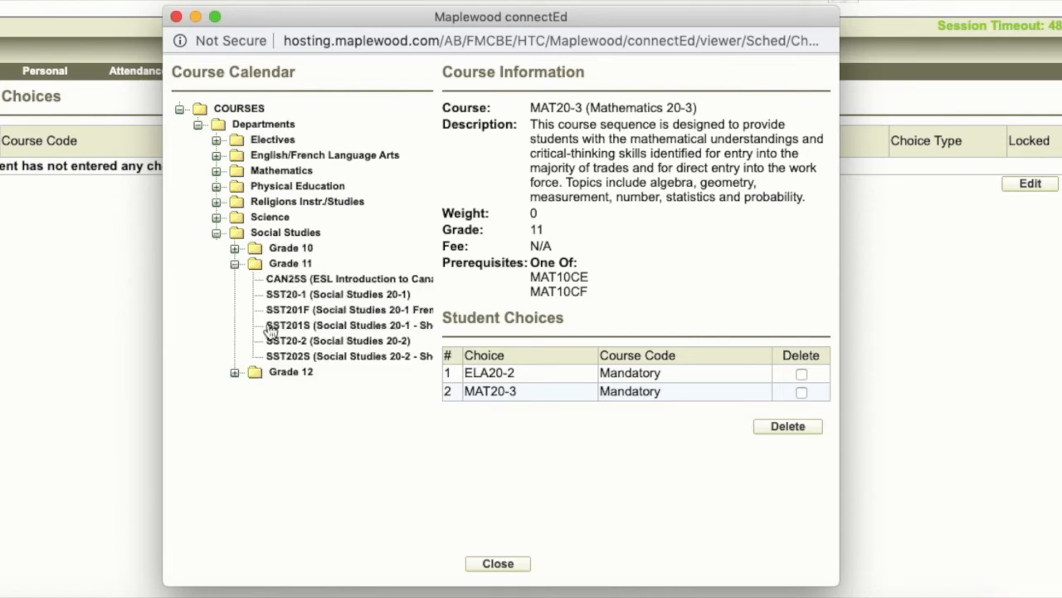
click(338, 340)
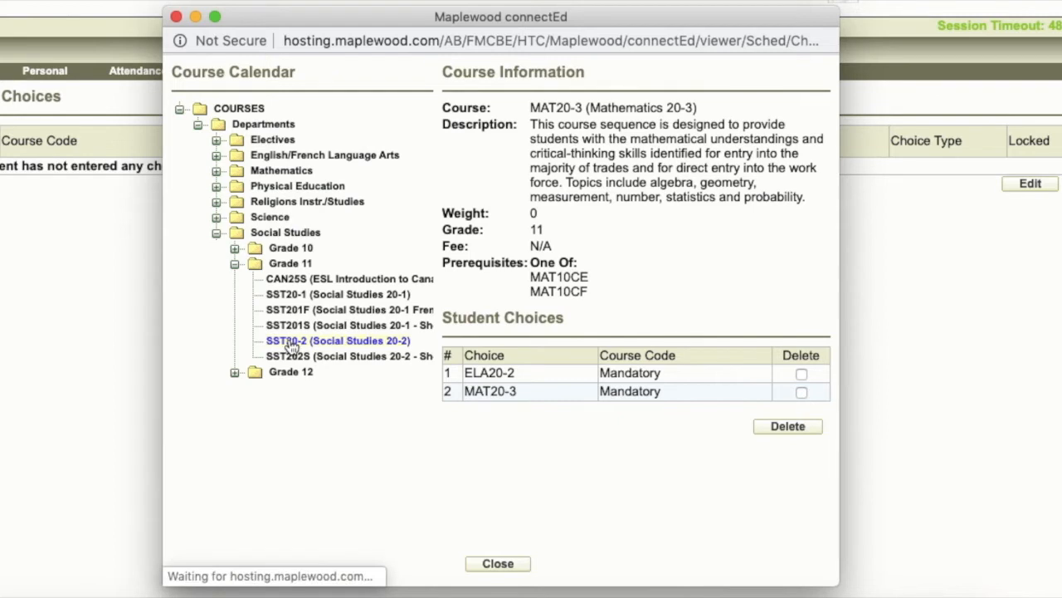
click(338, 340)
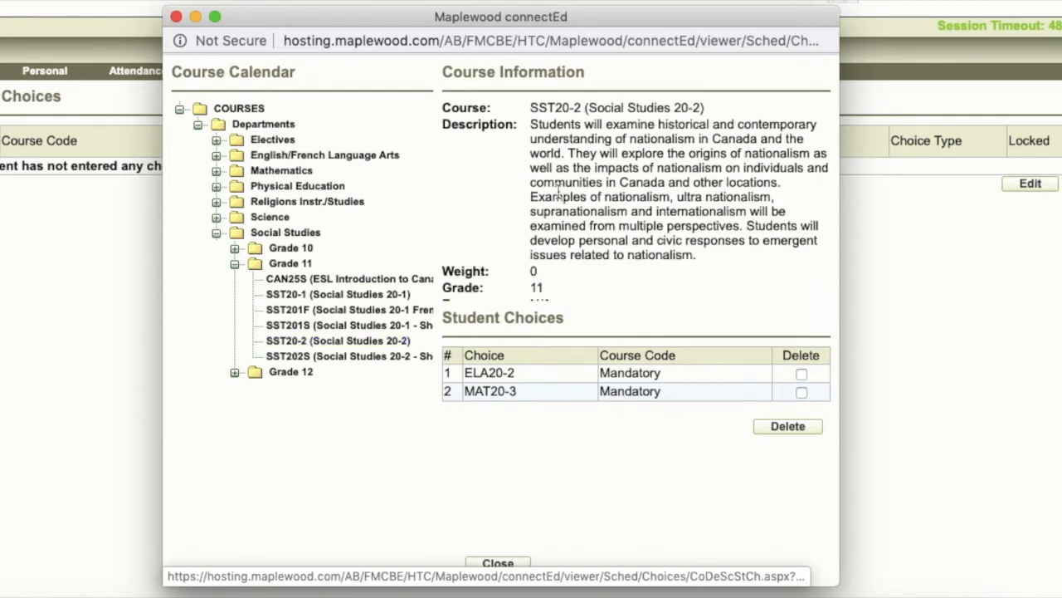
scroll(down, 3)
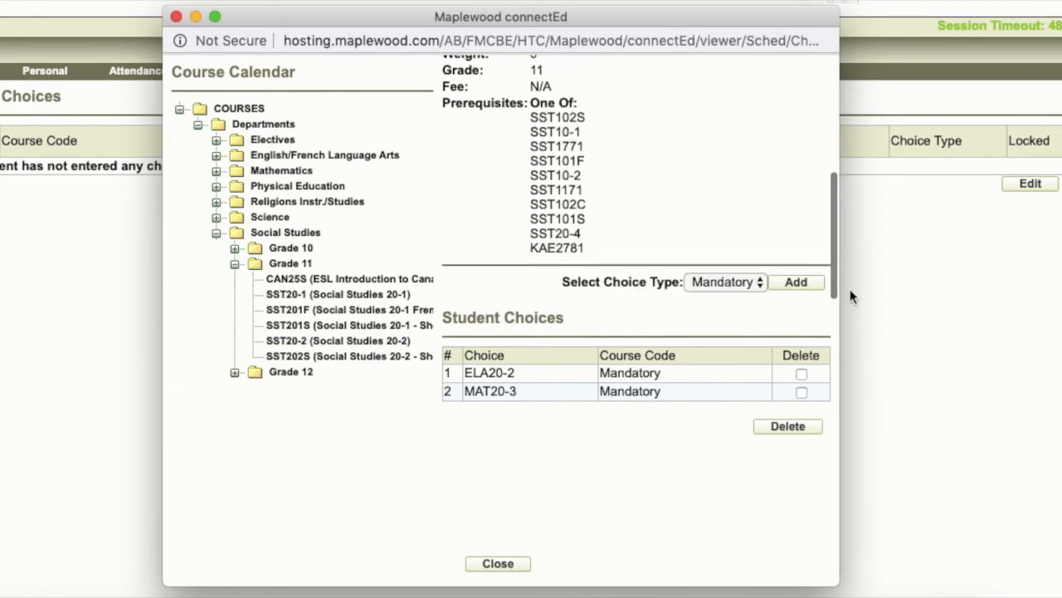
click(338, 340)
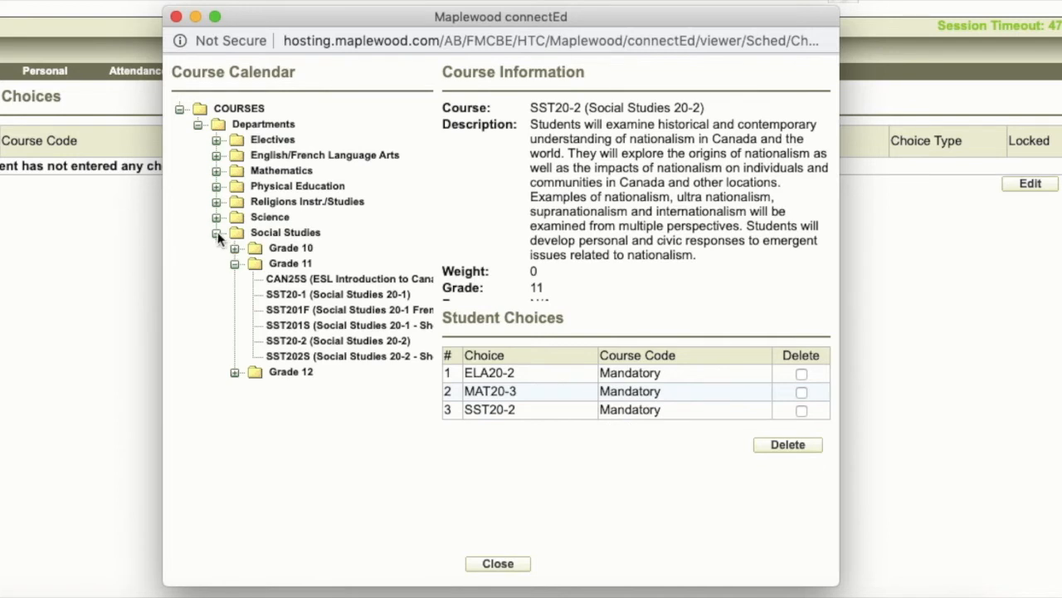
Step: Open Science Grade 11 and add SCN24 as a Mandatory choice
click(217, 232)
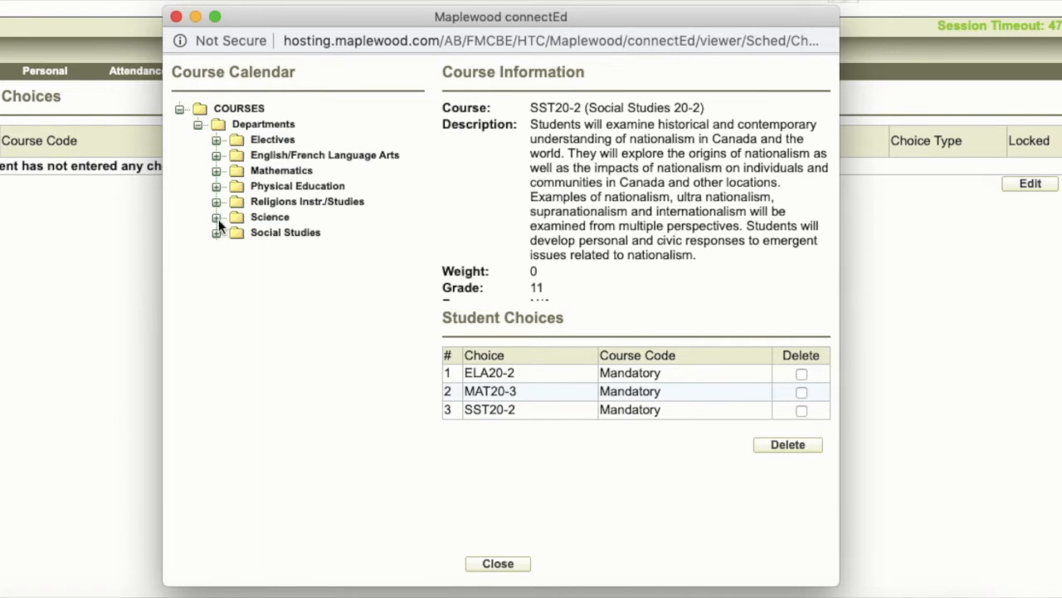
click(217, 217)
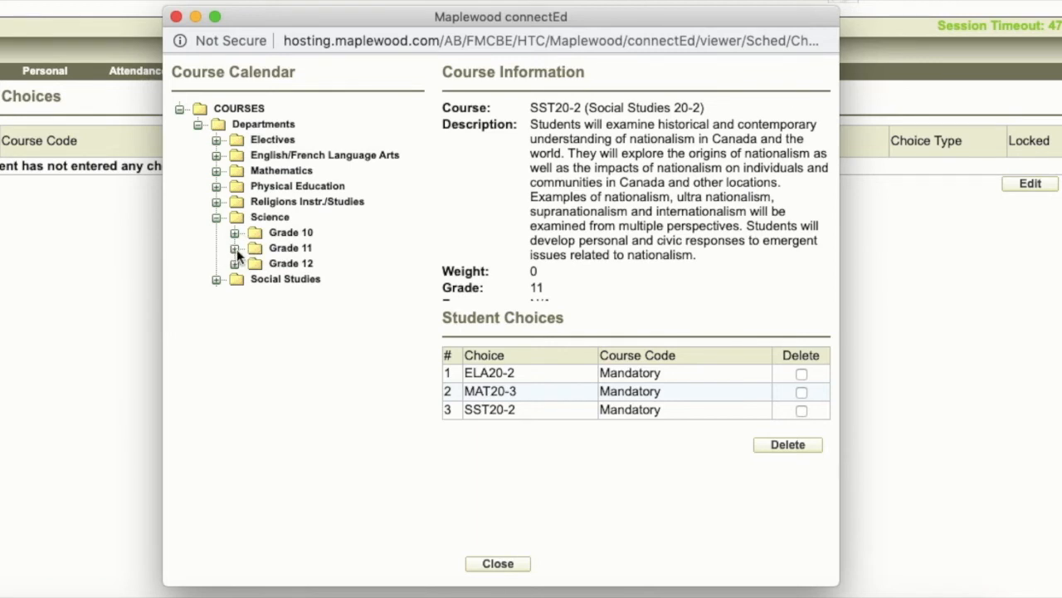
click(234, 247)
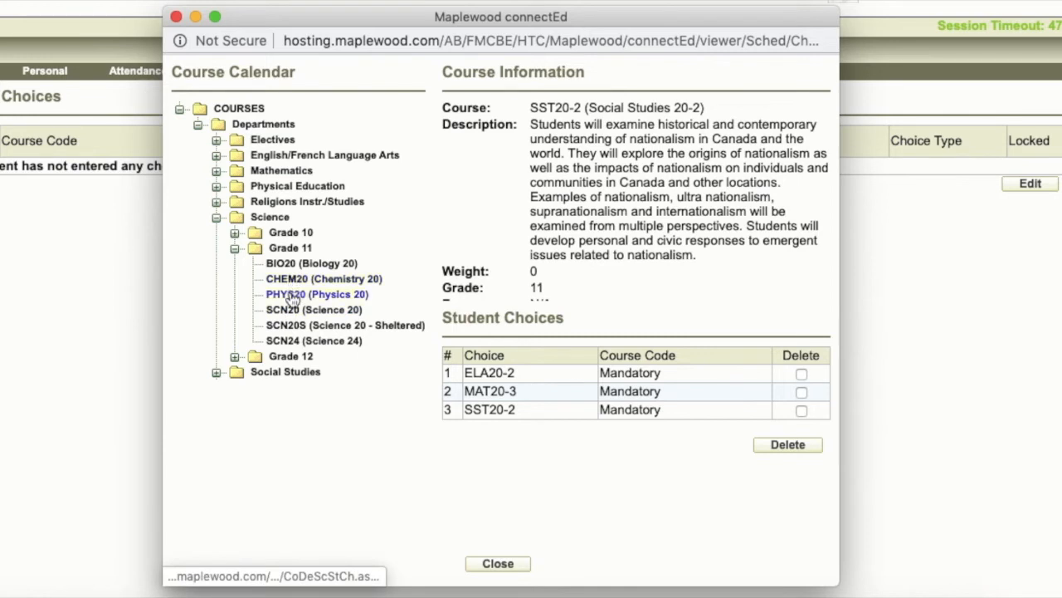
mouse_move(289, 356)
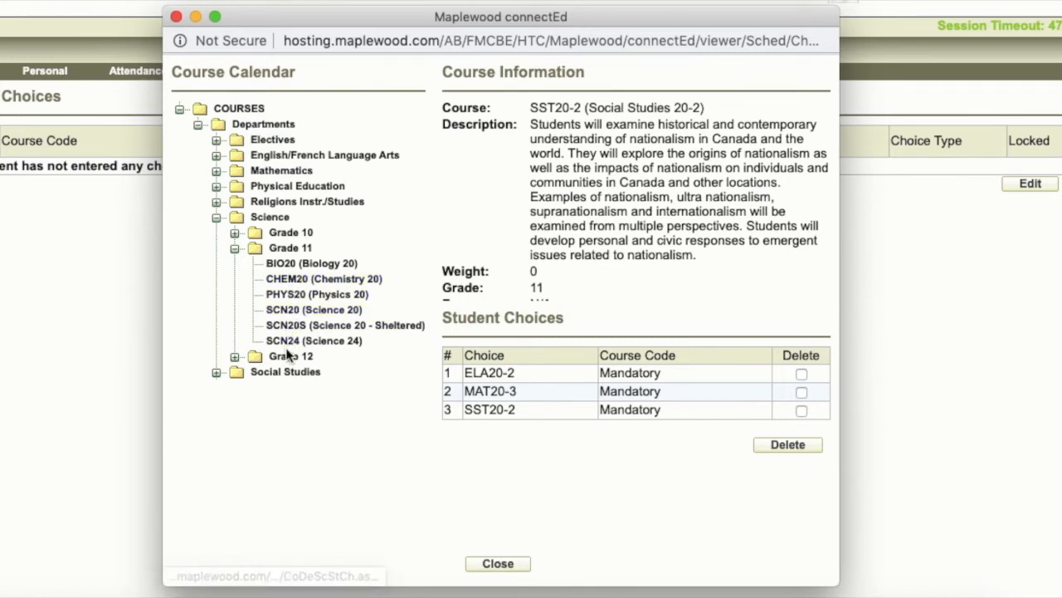
mouse_move(314, 340)
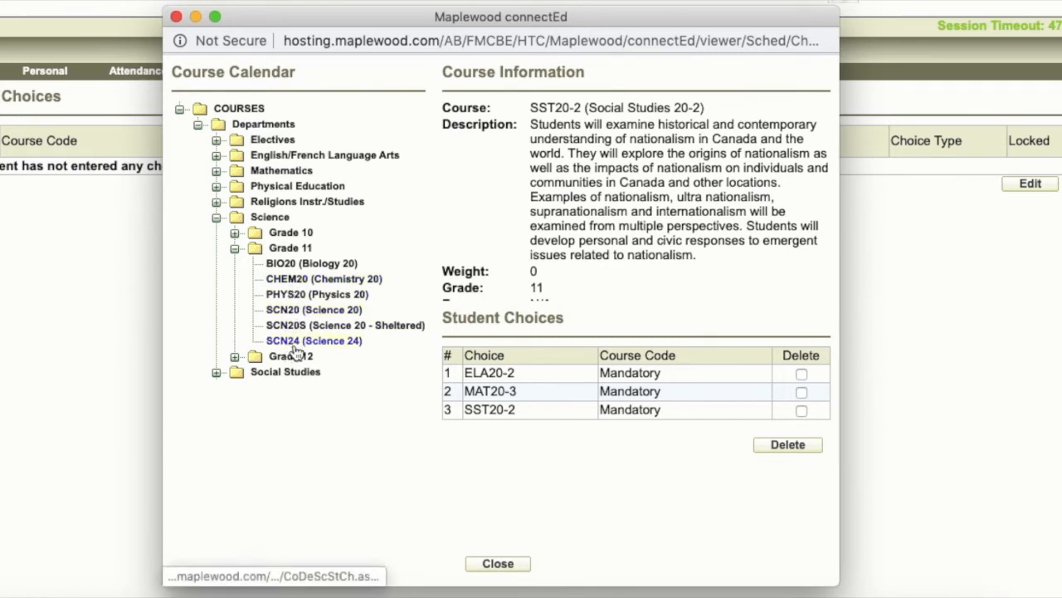
mouse_move(296, 347)
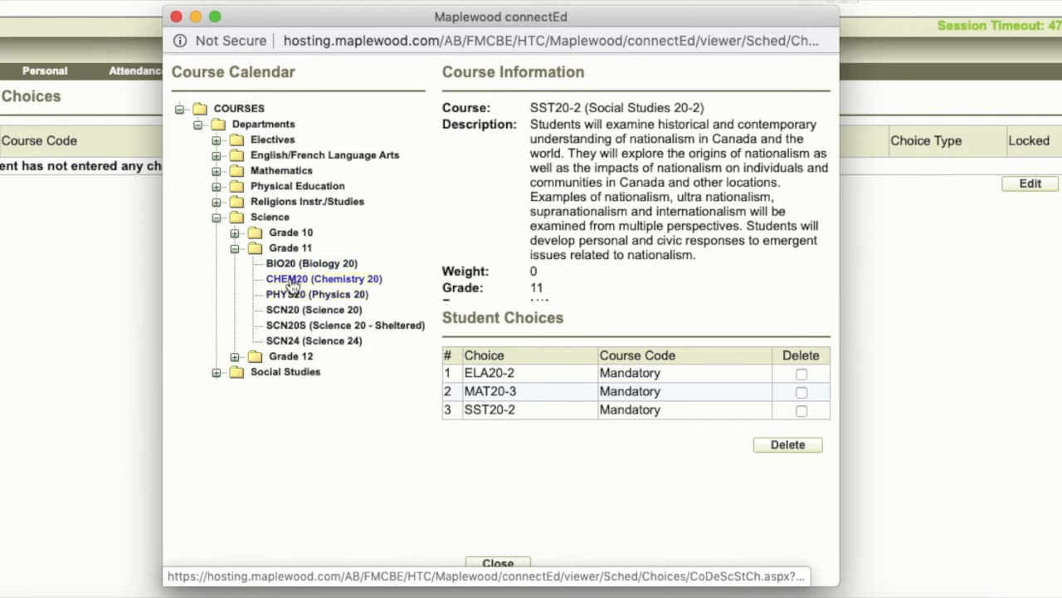
mouse_move(290, 295)
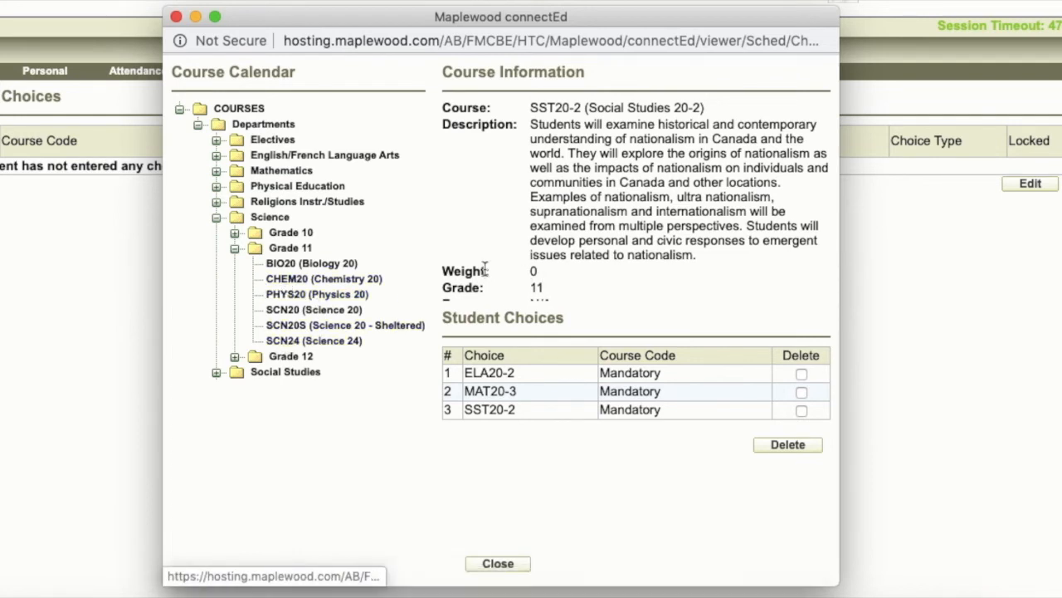
click(314, 340)
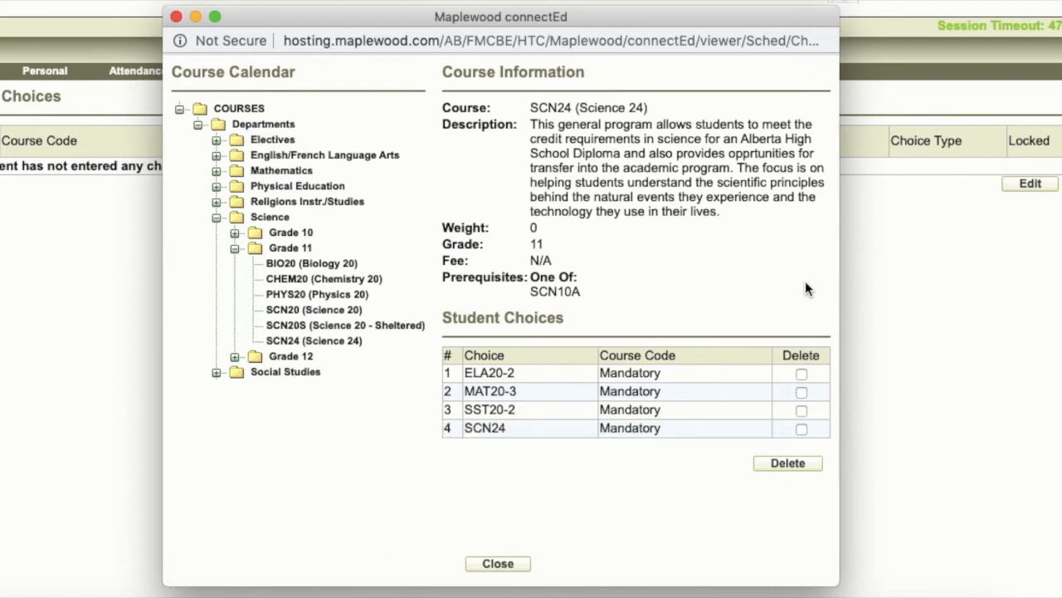
mouse_move(402, 254)
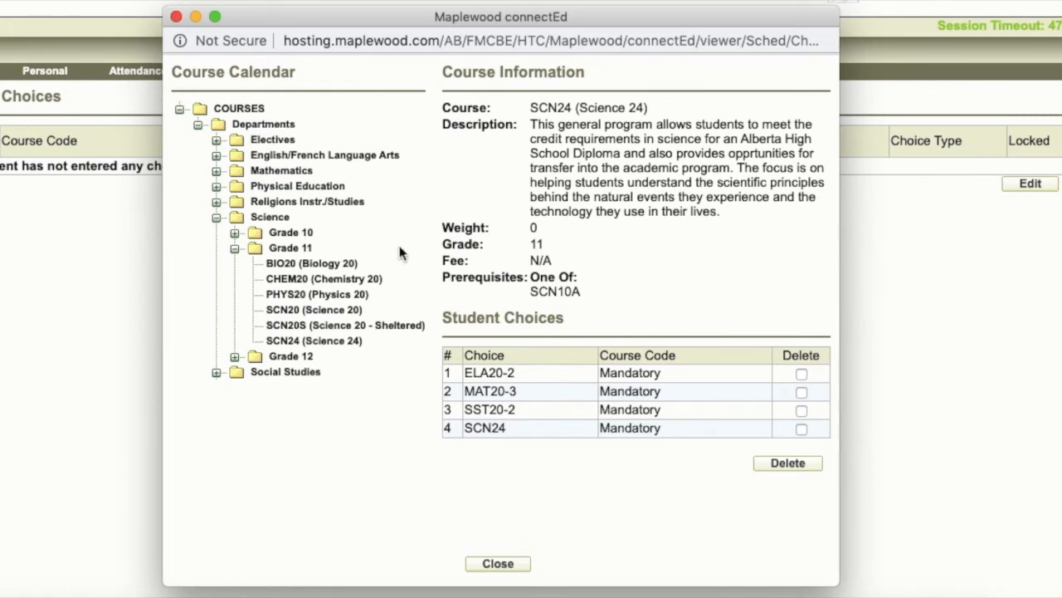
mouse_move(235, 233)
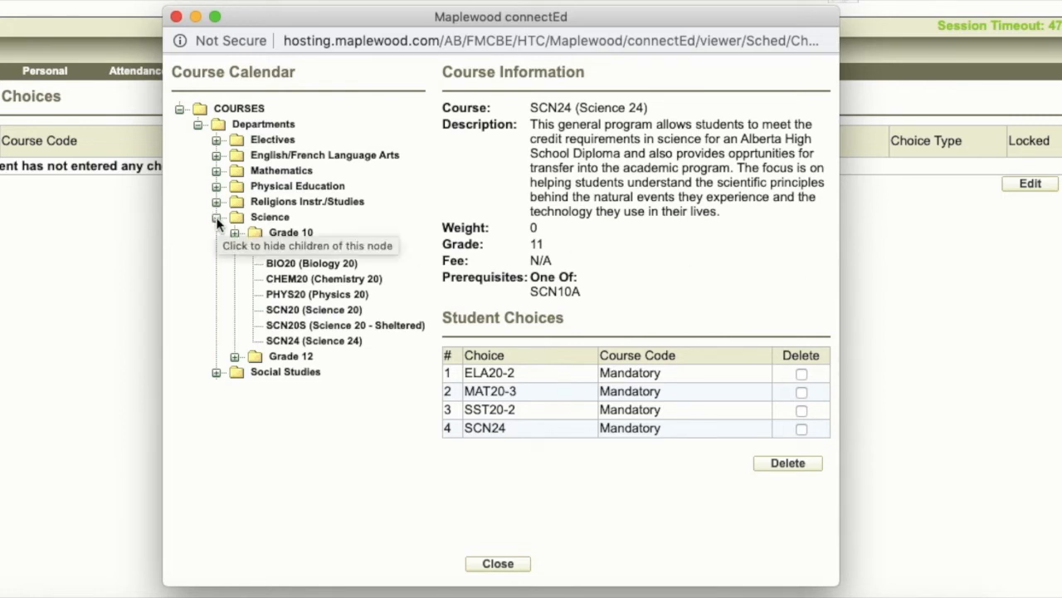
Step: Collapse Science, select RLST25 and add it as Mandatory
click(217, 217)
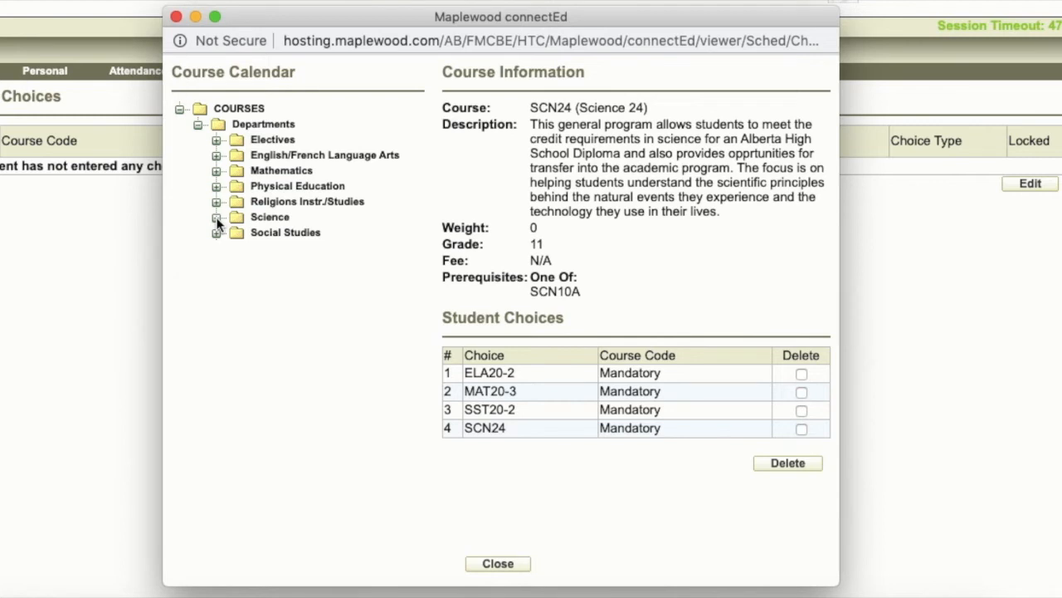
mouse_move(219, 212)
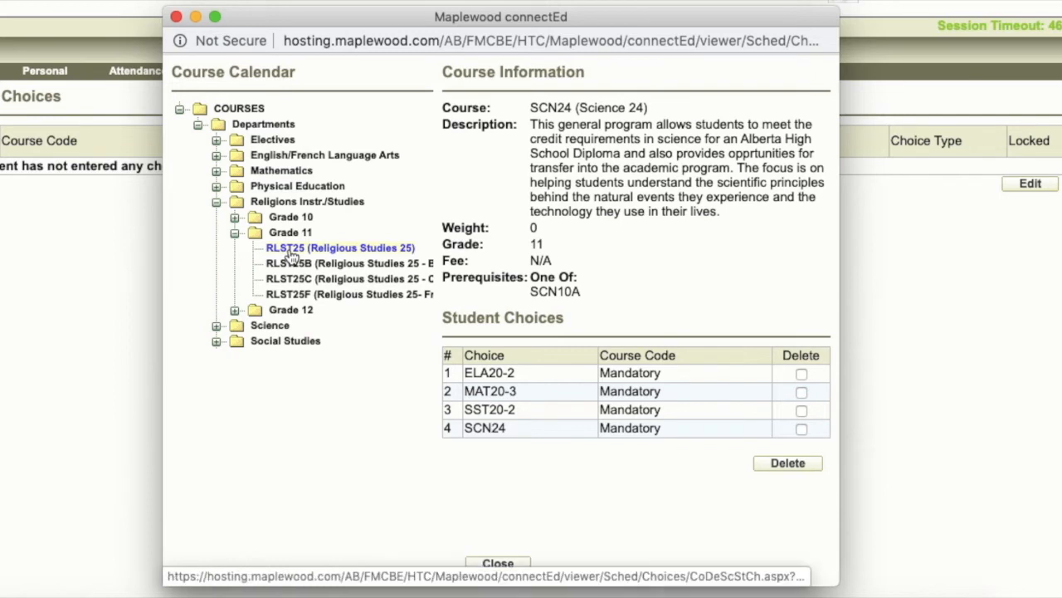
click(340, 247)
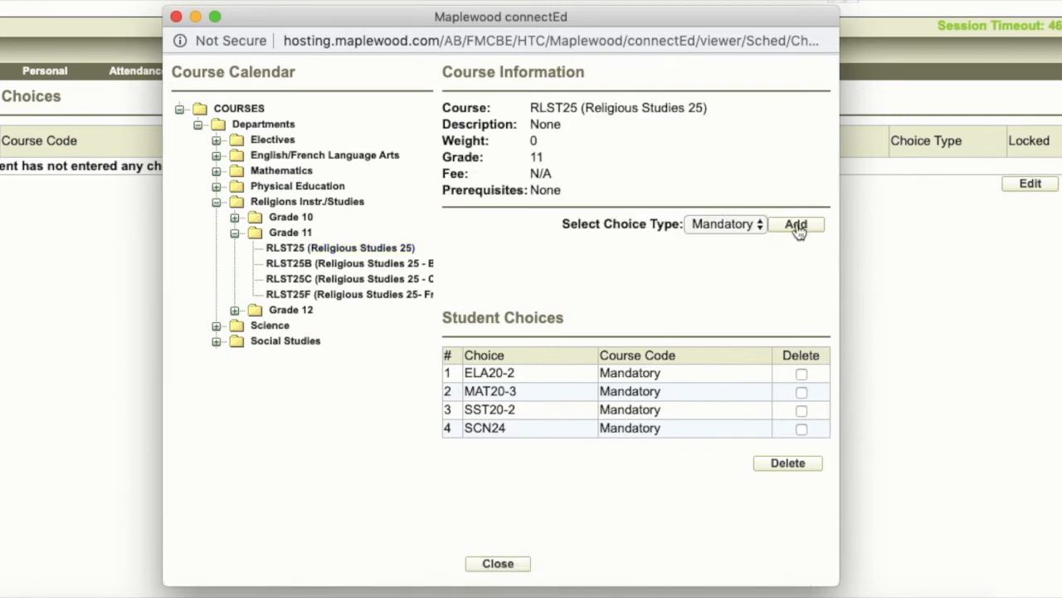
mouse_move(548, 308)
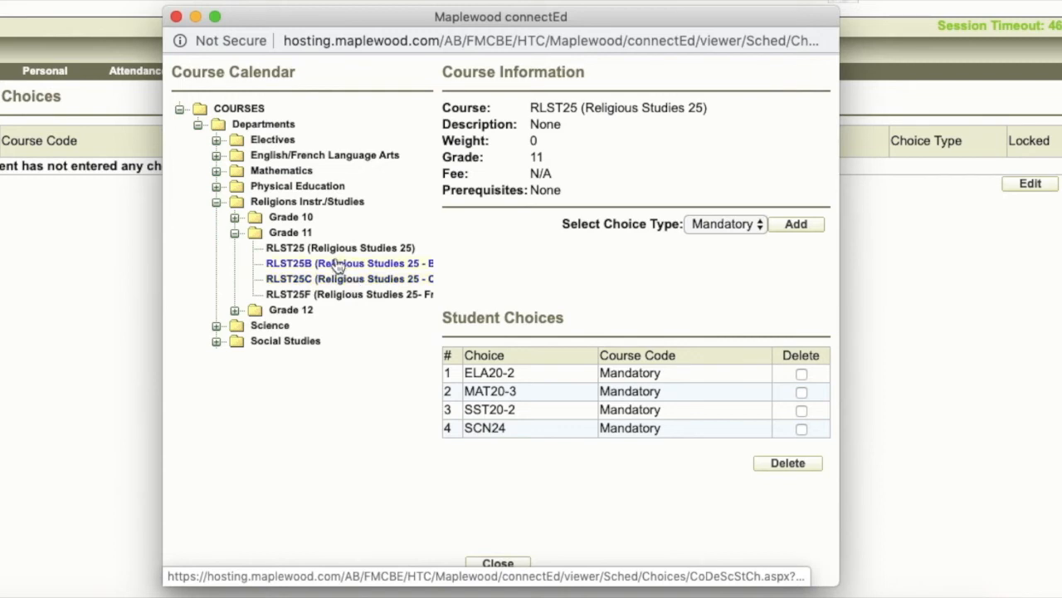
mouse_move(303, 258)
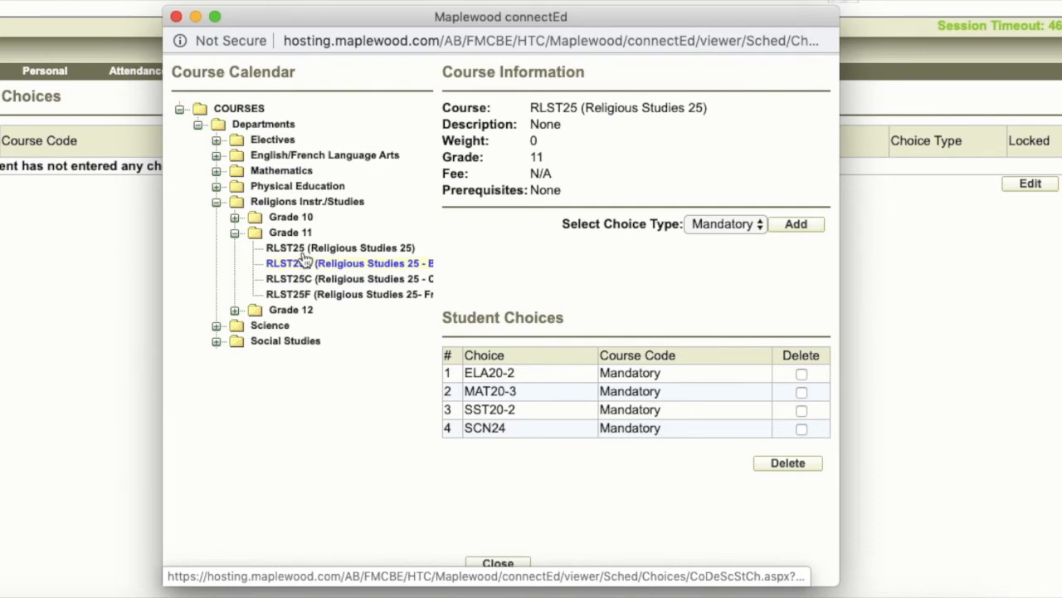
mouse_move(307, 266)
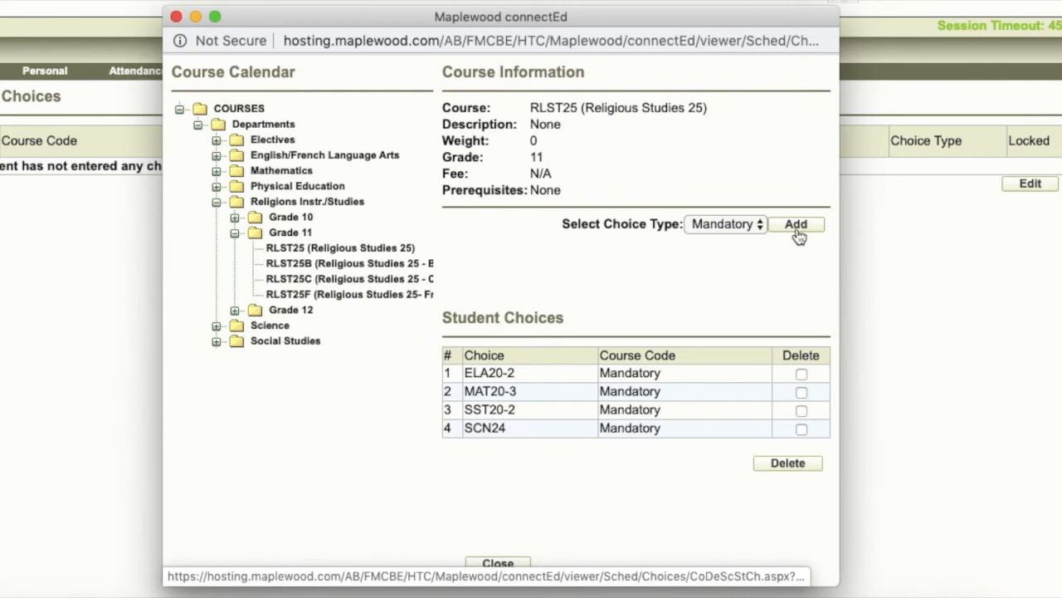
click(794, 224)
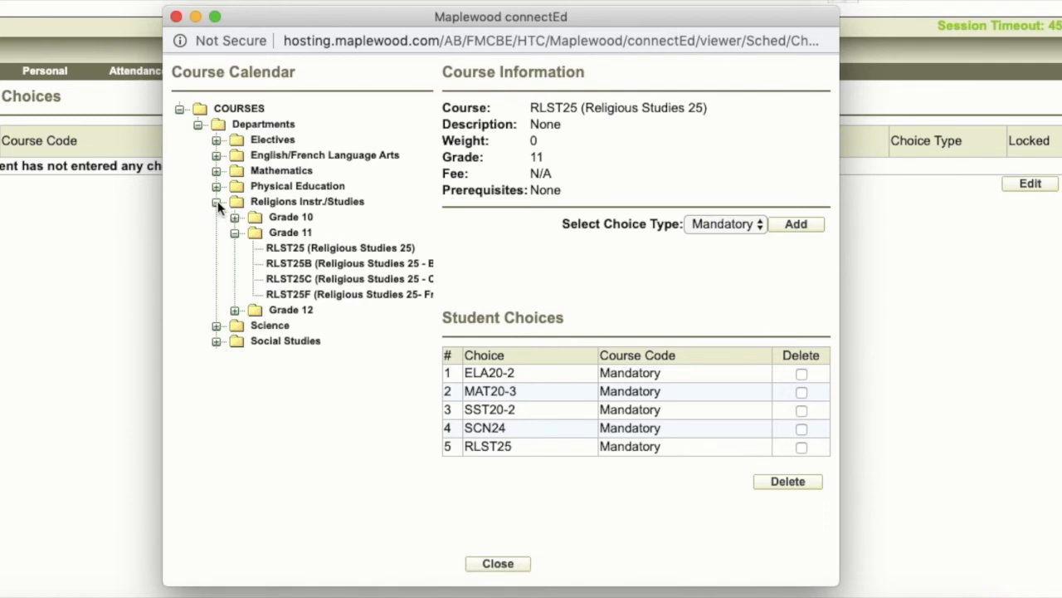
click(217, 201)
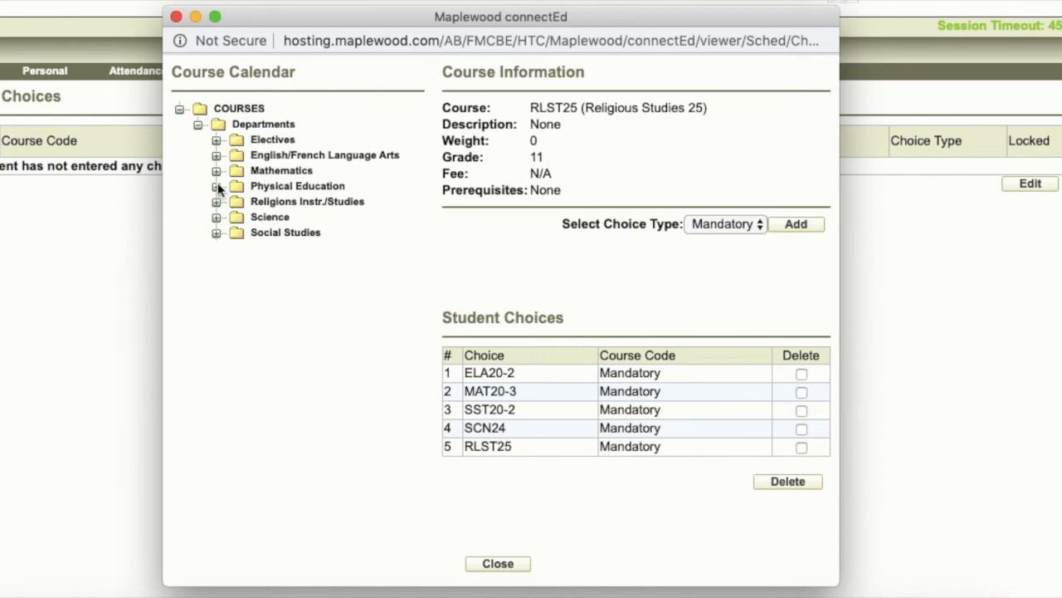
click(215, 186)
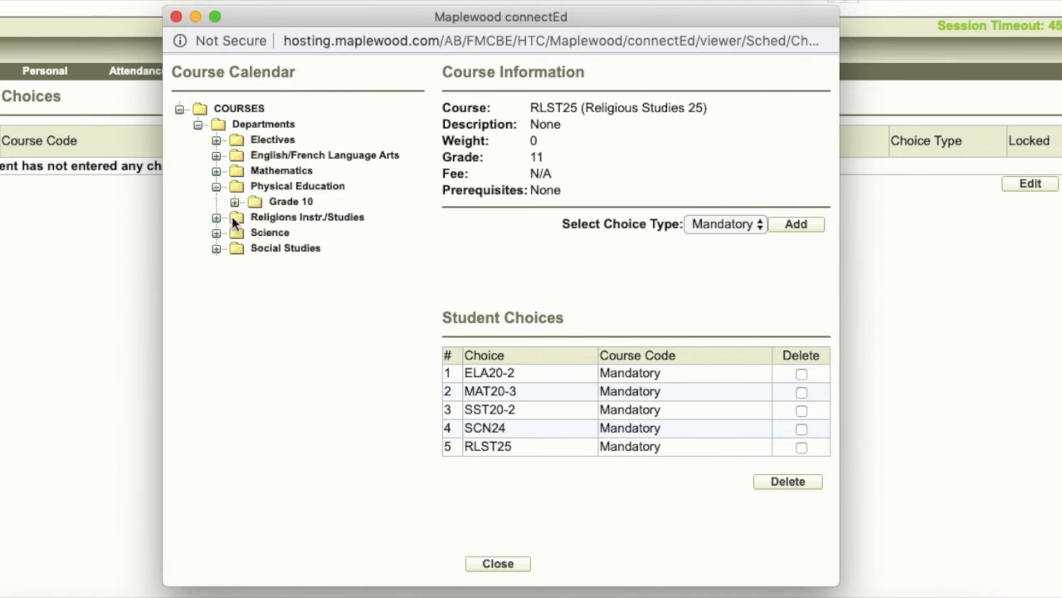
click(216, 186)
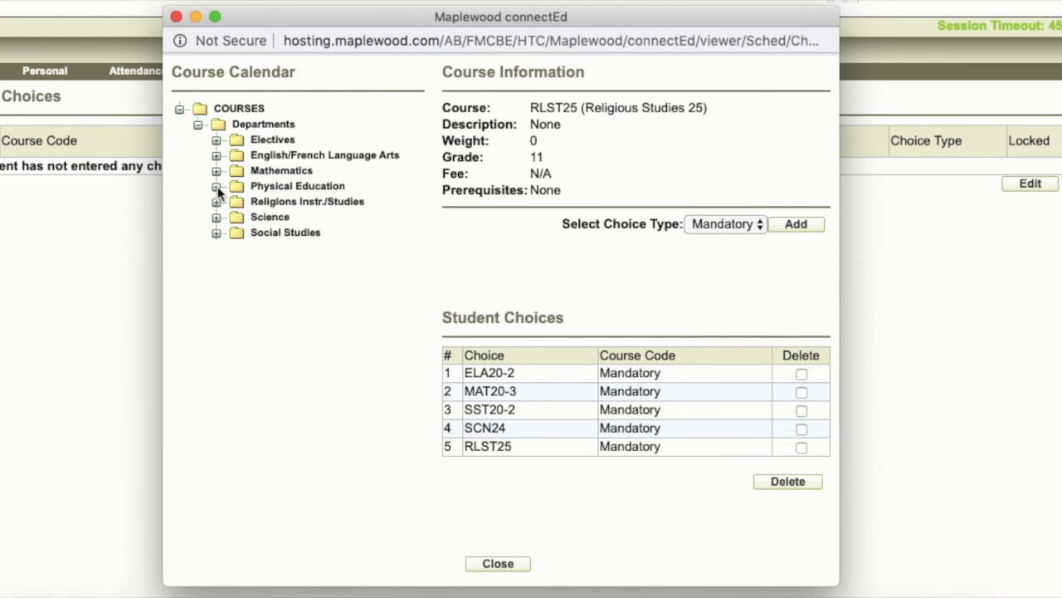
click(216, 186)
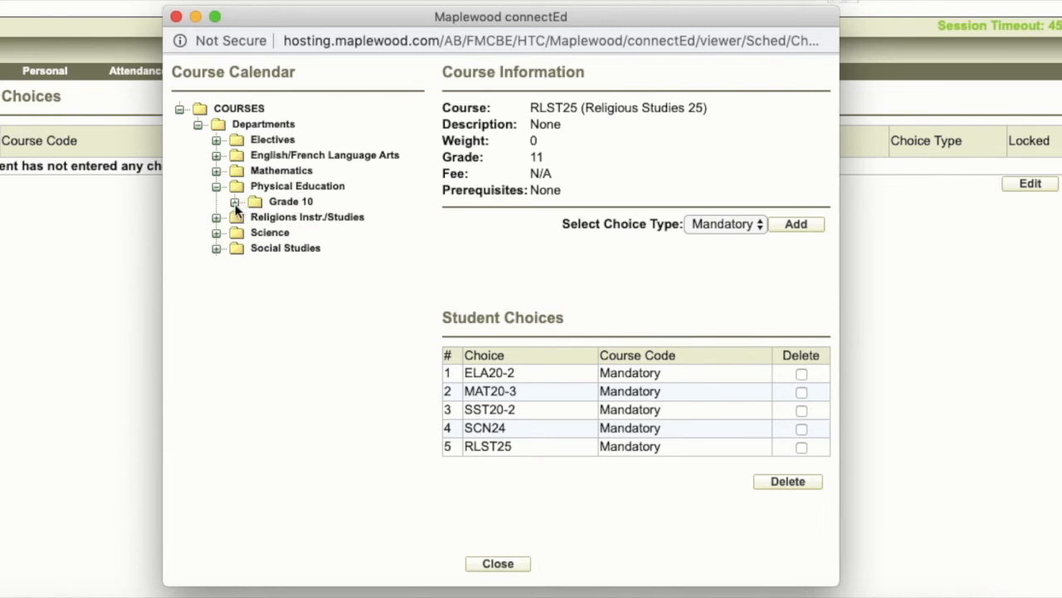
mouse_move(222, 191)
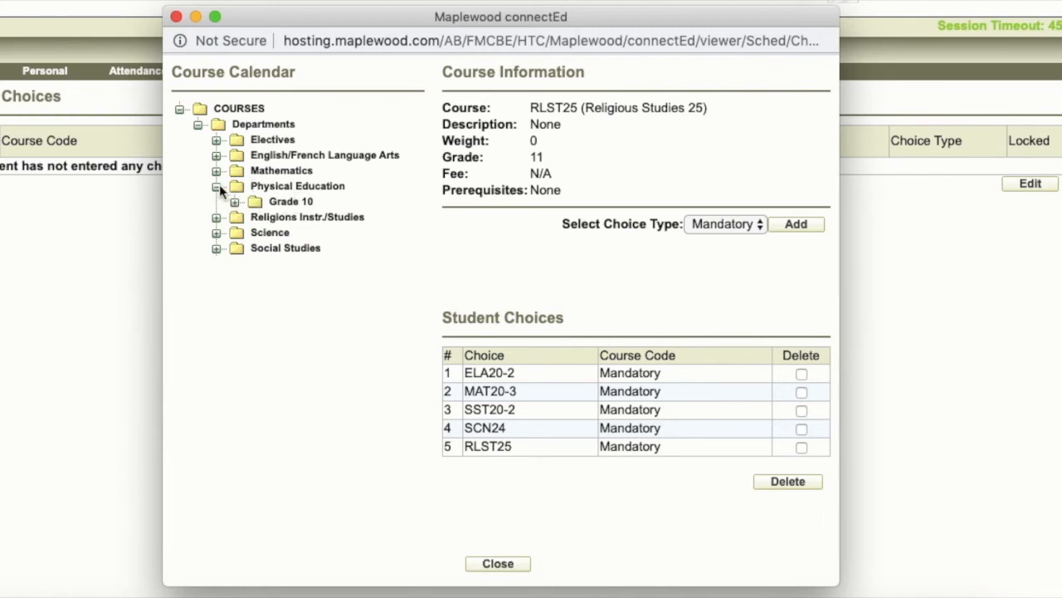
click(216, 186)
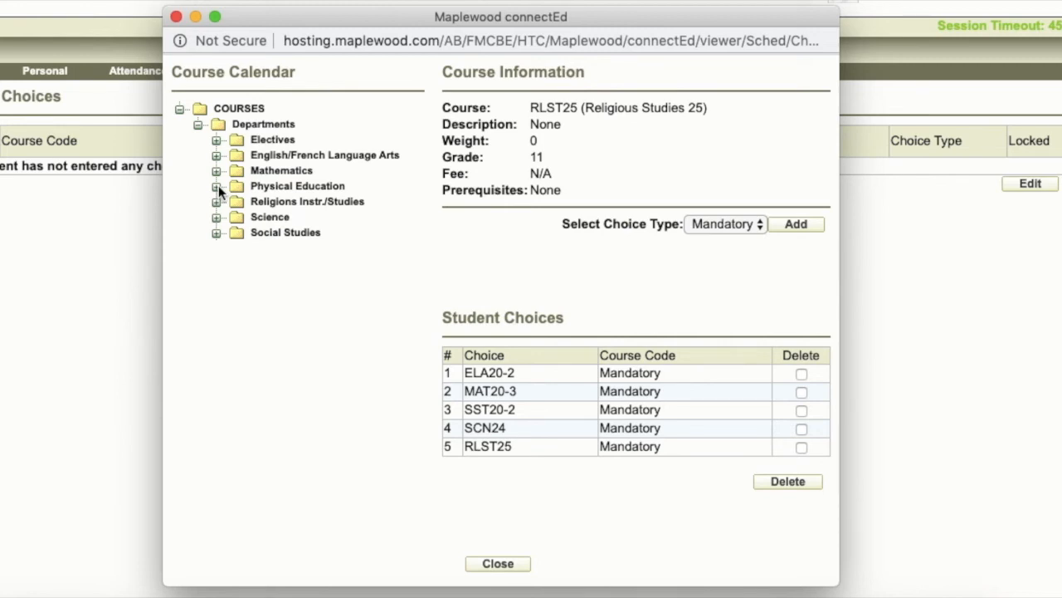
click(216, 140)
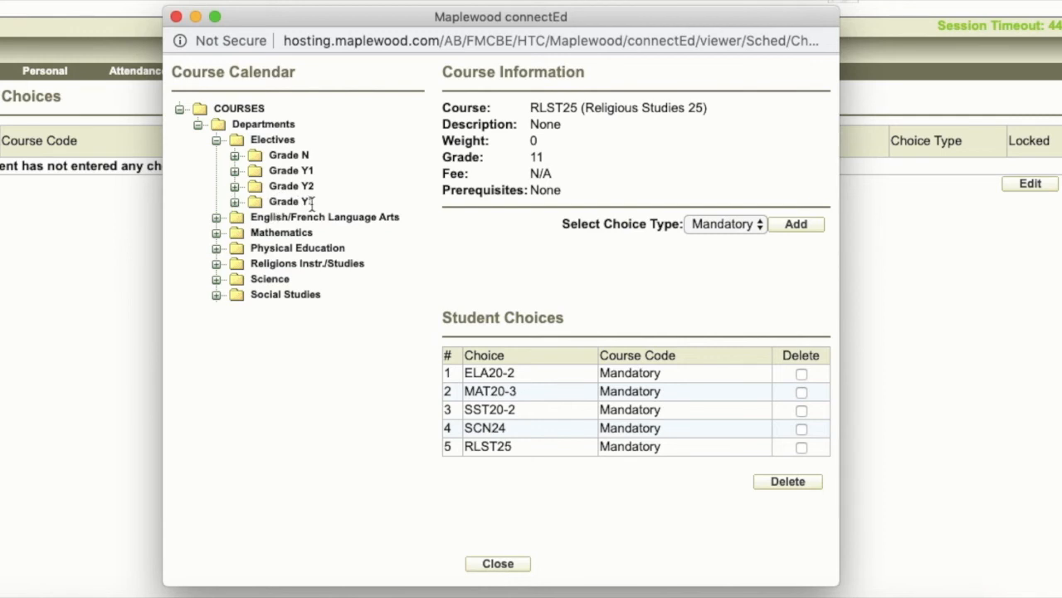
mouse_move(289, 200)
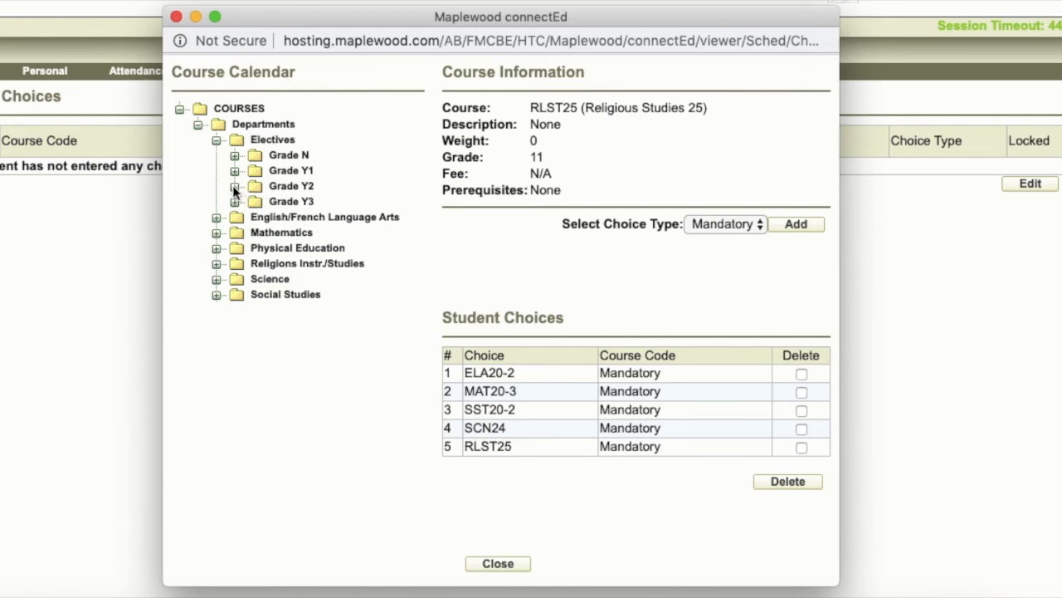
Step: View Sports Performance Year 2 details under Grade Y2 electives, browse Grade Y1, then collapse
click(235, 186)
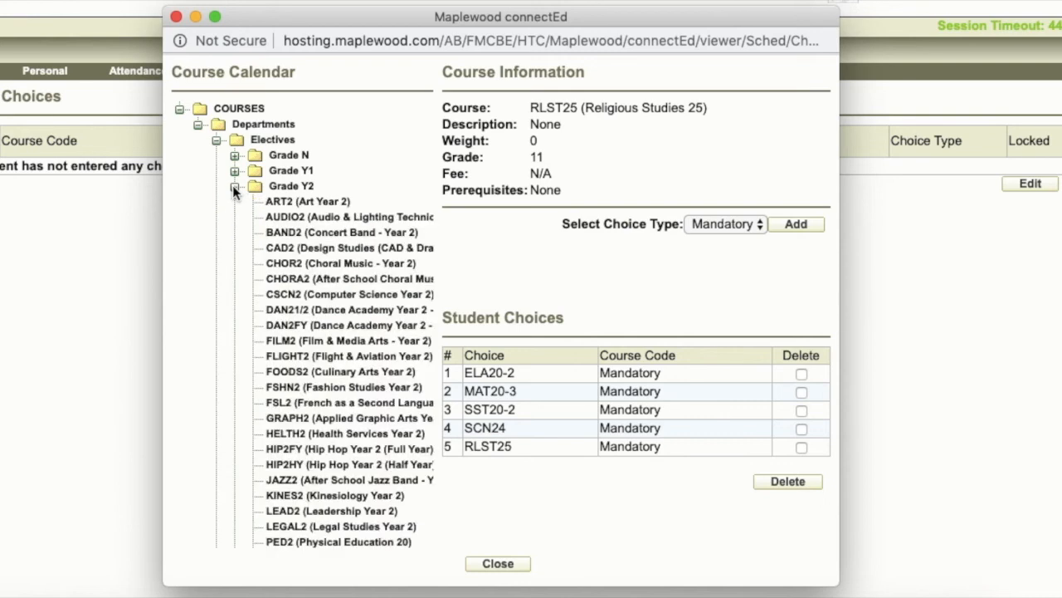
mouse_move(324, 278)
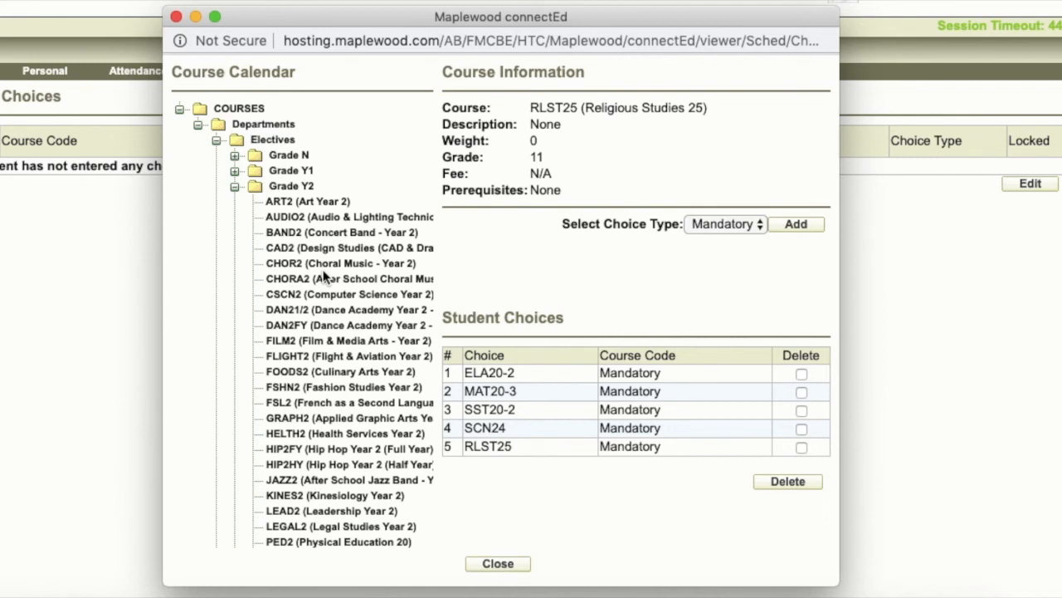
scroll(down, 3)
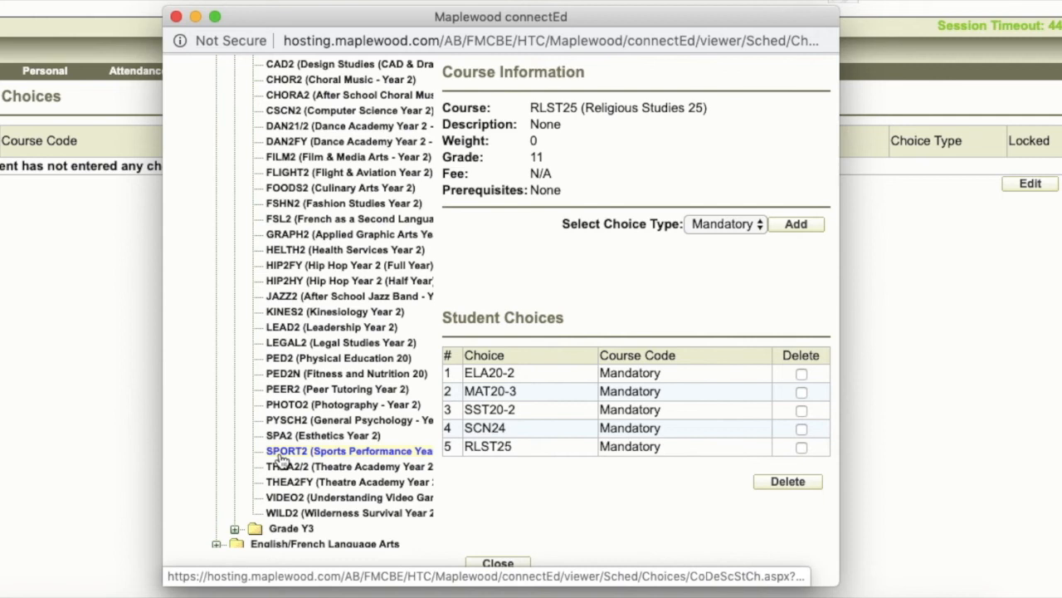
click(348, 450)
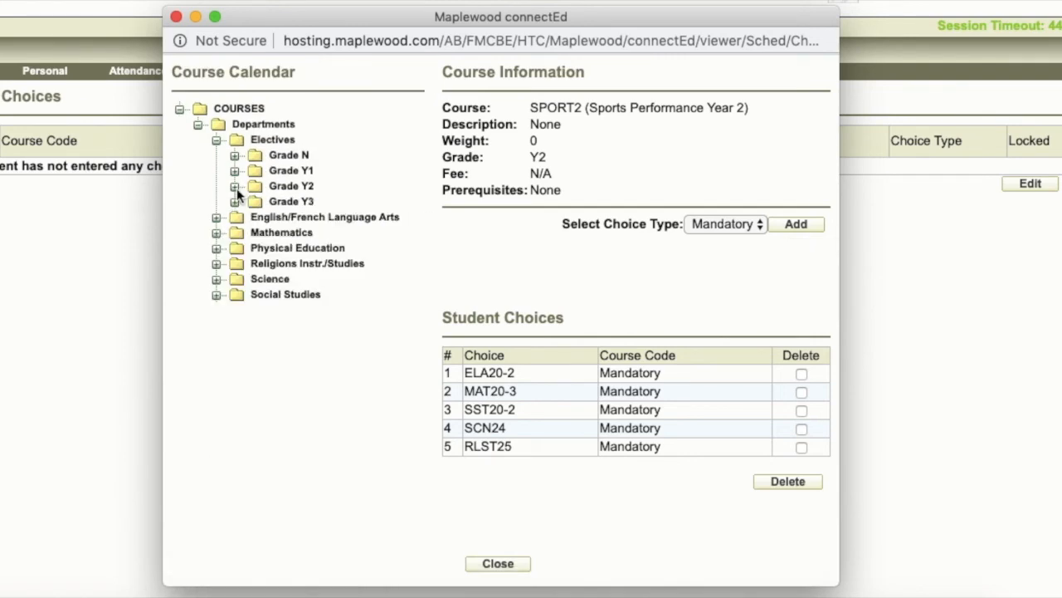
click(234, 170)
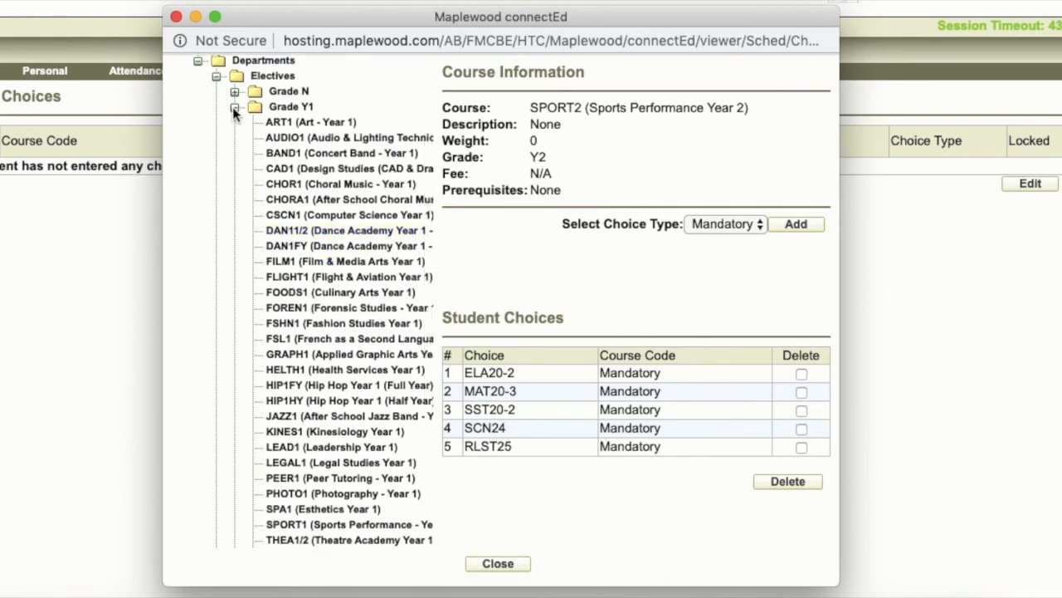
click(235, 106)
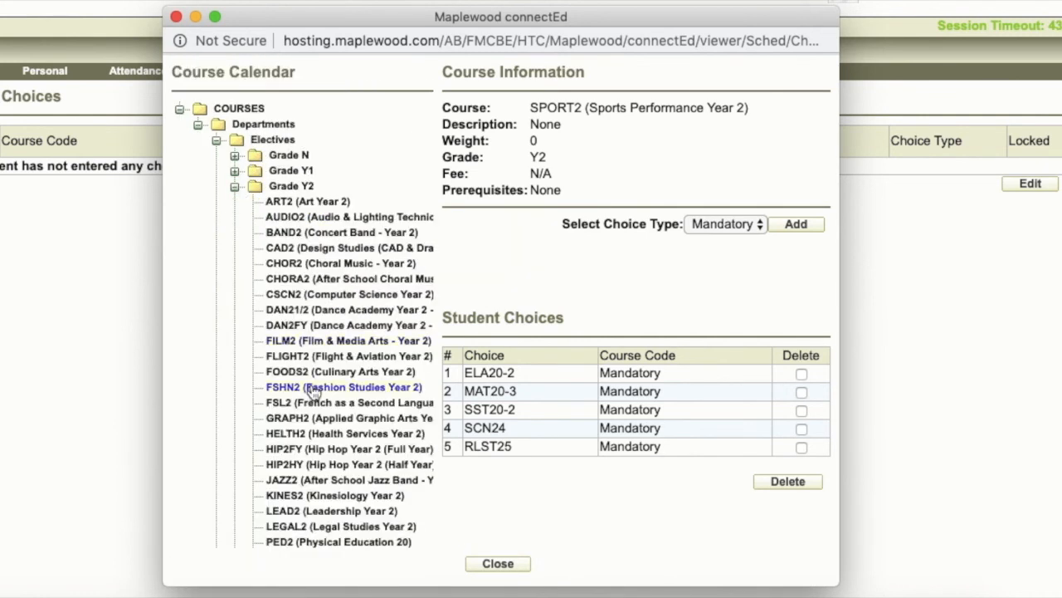
scroll(down, 3)
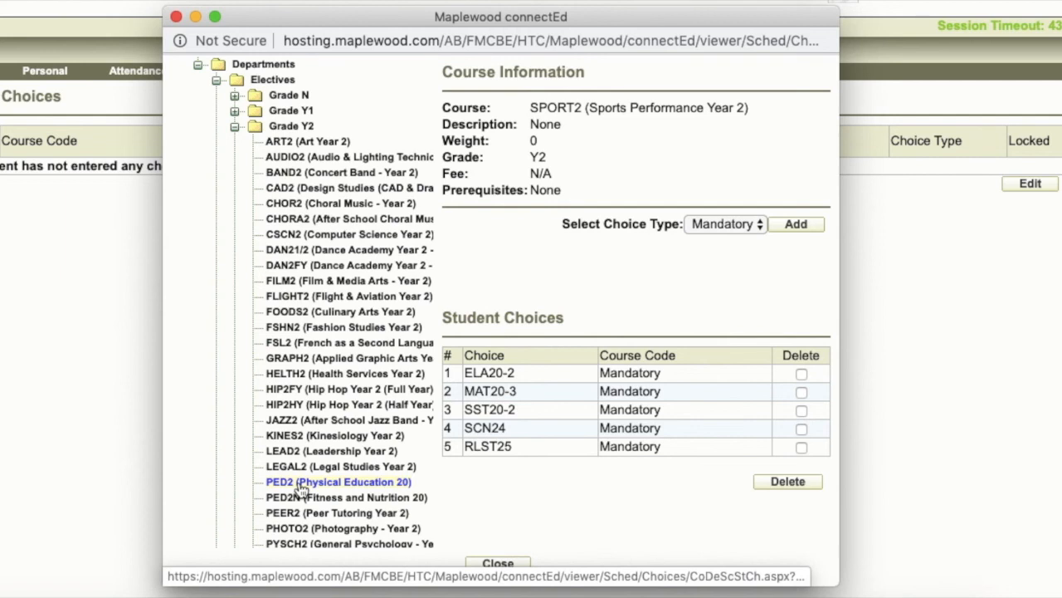
mouse_move(232, 139)
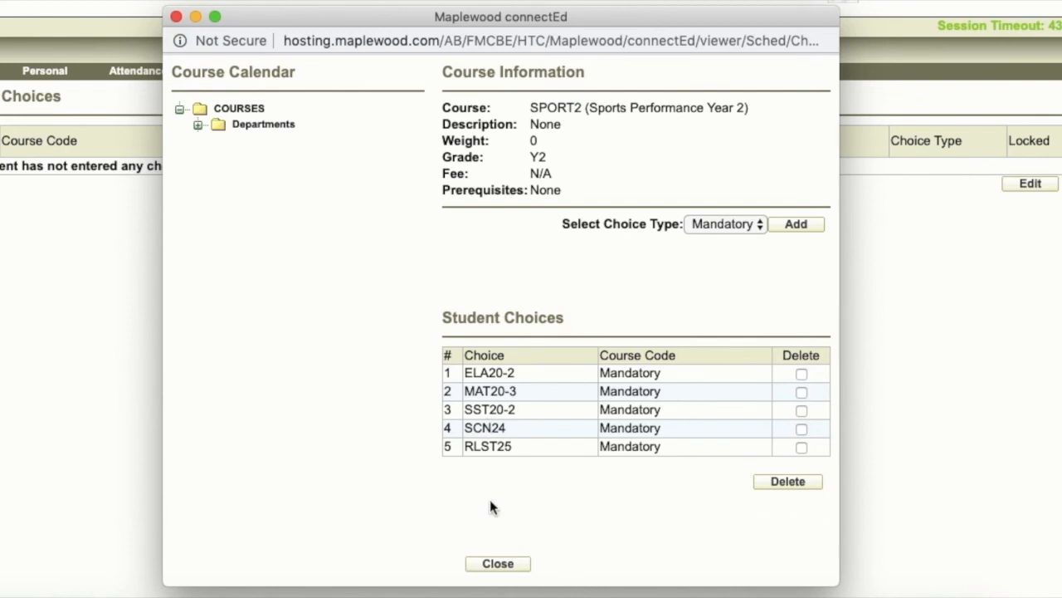
Step: Close the Course Calendar and reload the Choices page to show the saved courses
click(497, 562)
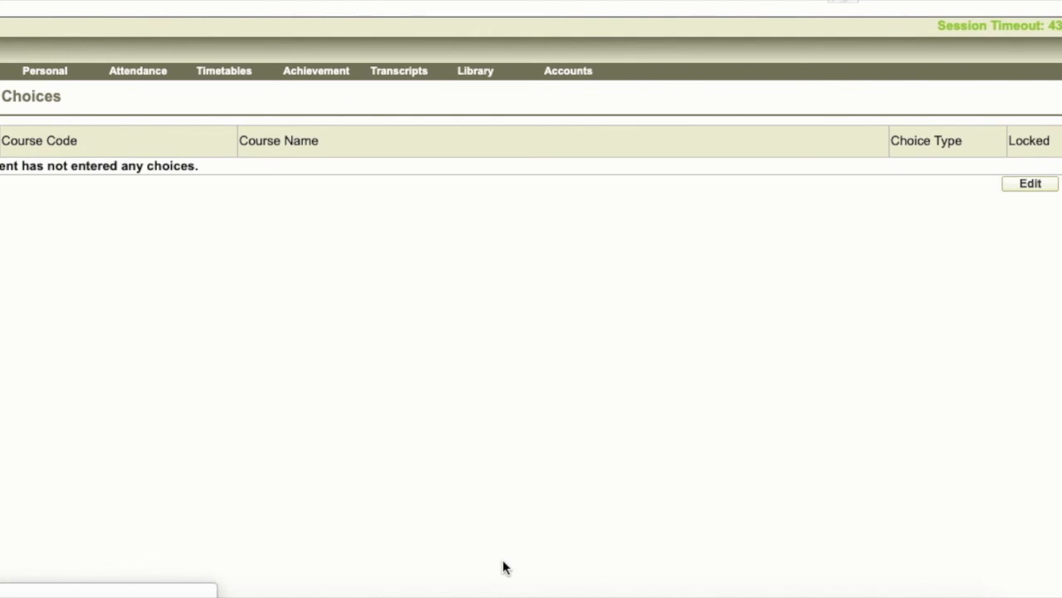
mouse_move(144, 163)
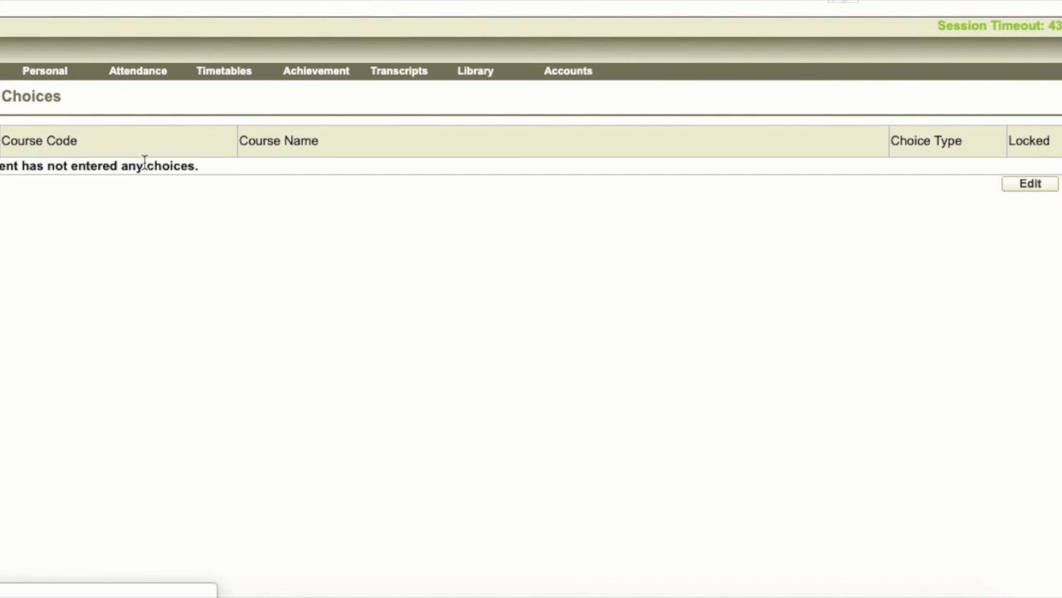
mouse_move(141, 350)
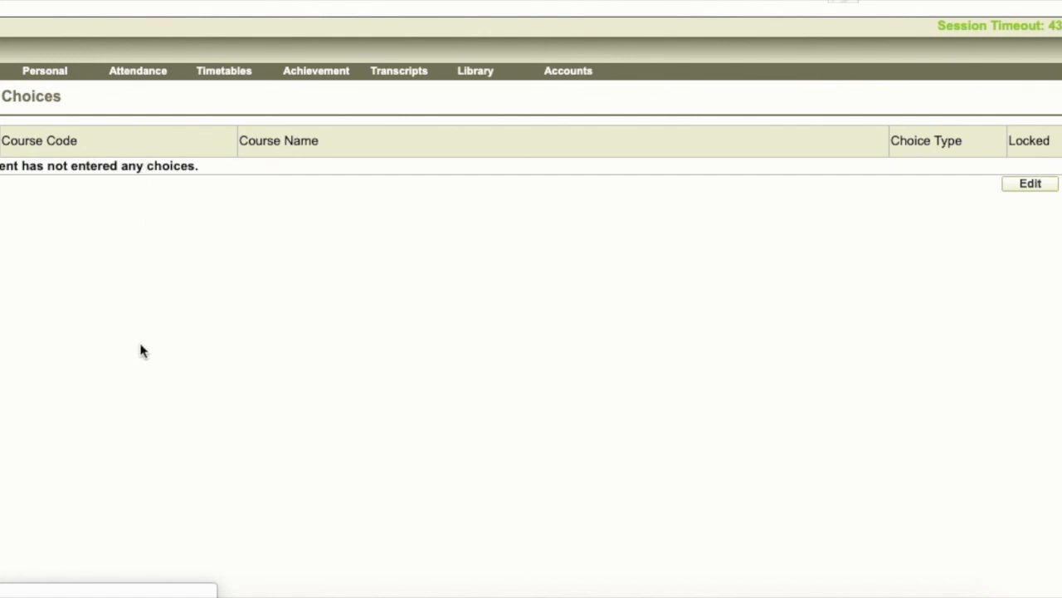
mouse_move(177, 297)
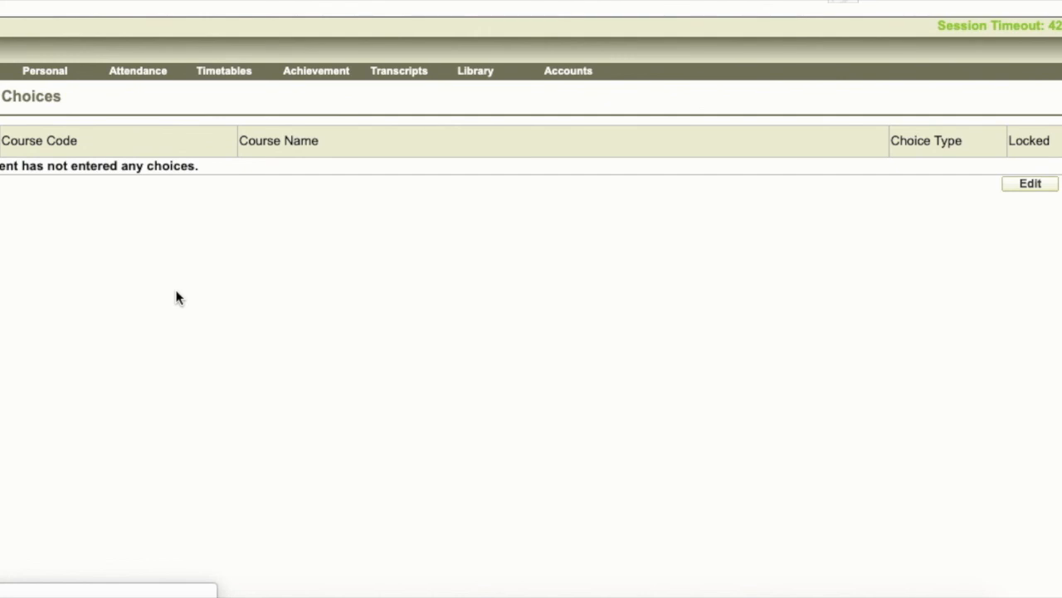
click(1030, 184)
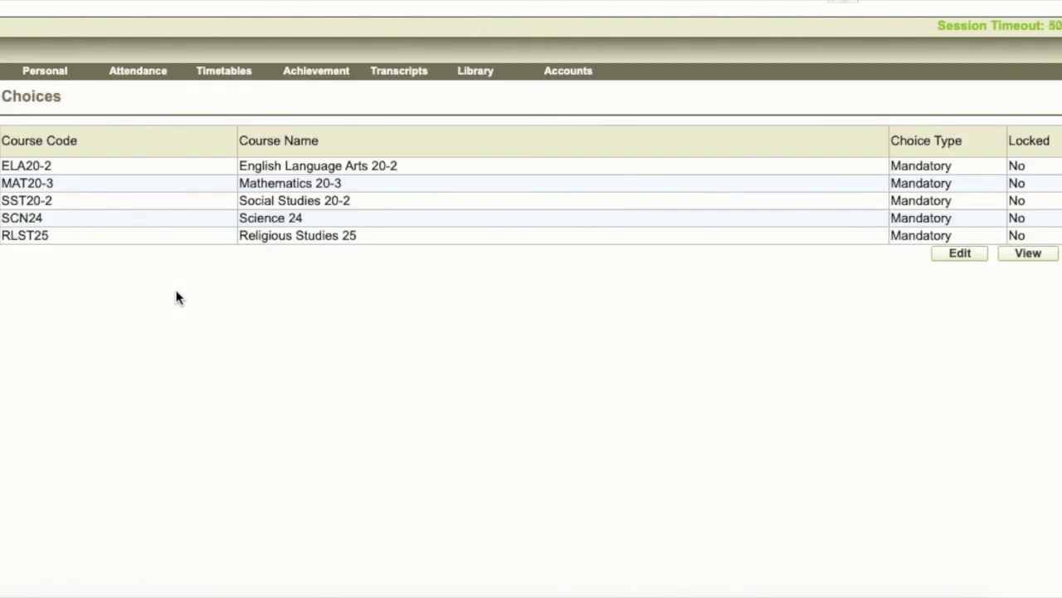